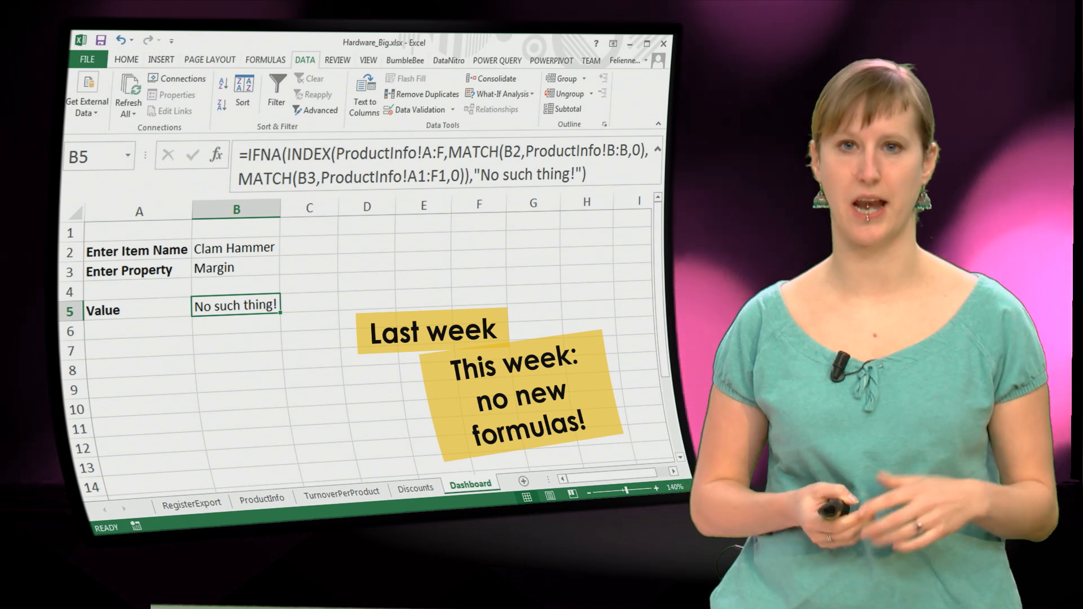
# Switch to the BarExample.xlsx workbook on its RegisterLog sheet
pyautogui.click(192, 490)
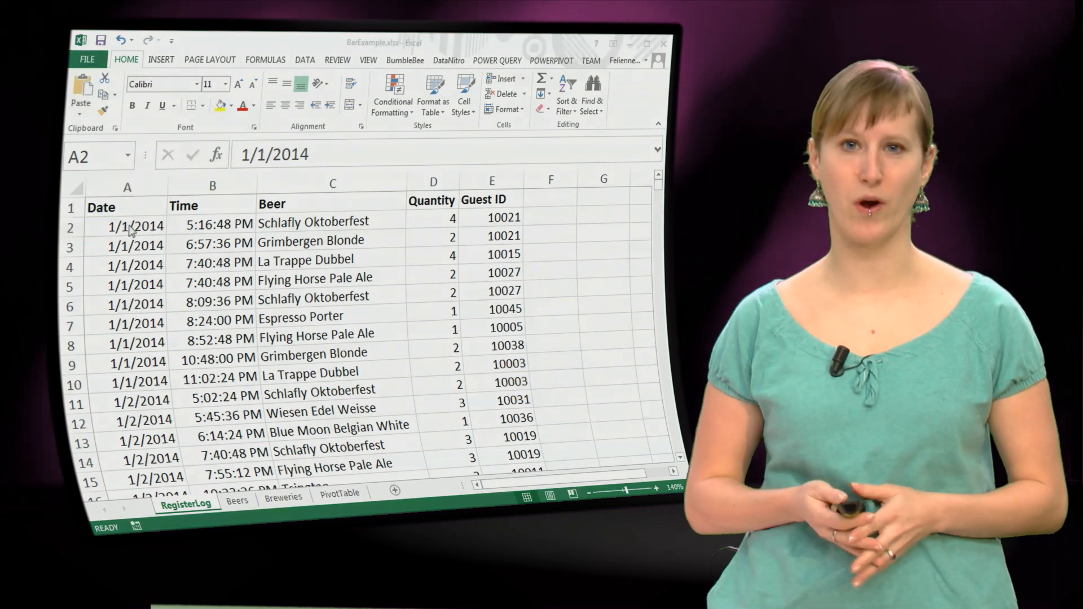
# Review RegisterLog's beer, quantity and guest ID columns, then move to the Beers sheet
pyautogui.click(212, 222)
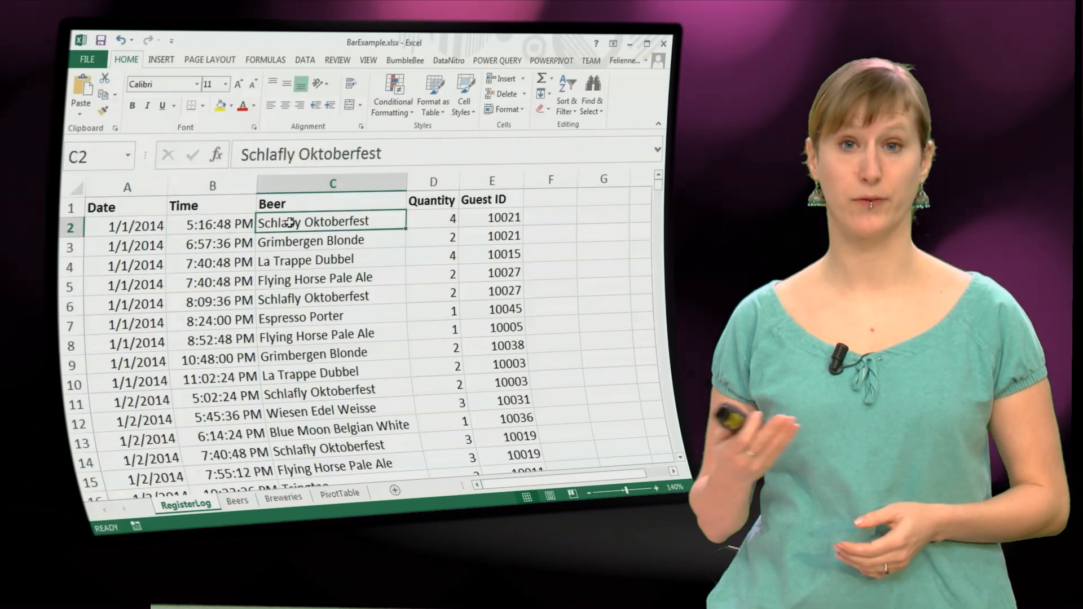
pyautogui.click(432, 216)
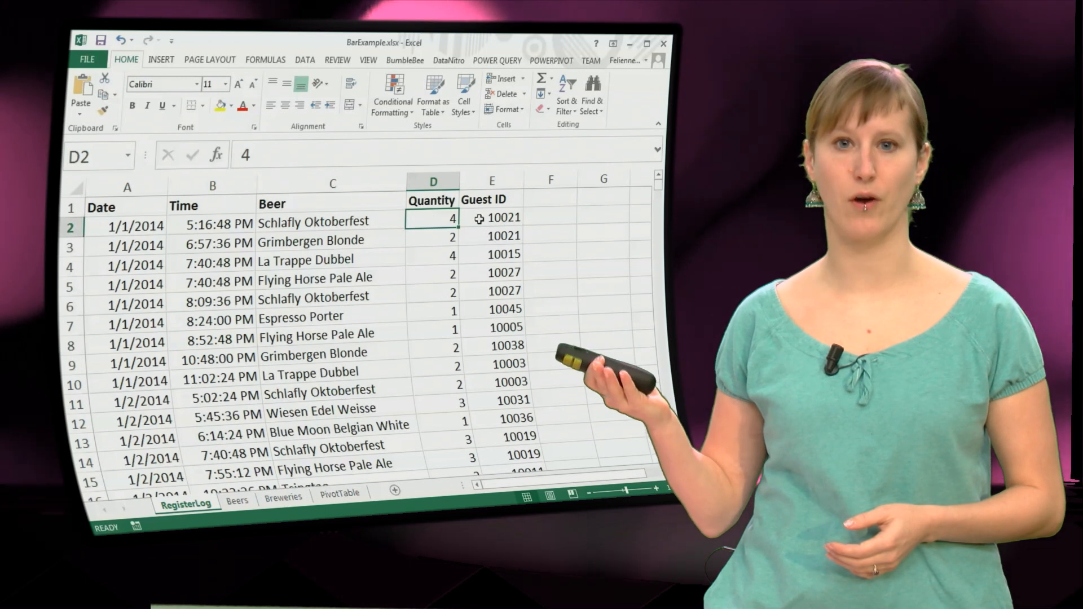
pyautogui.click(493, 218)
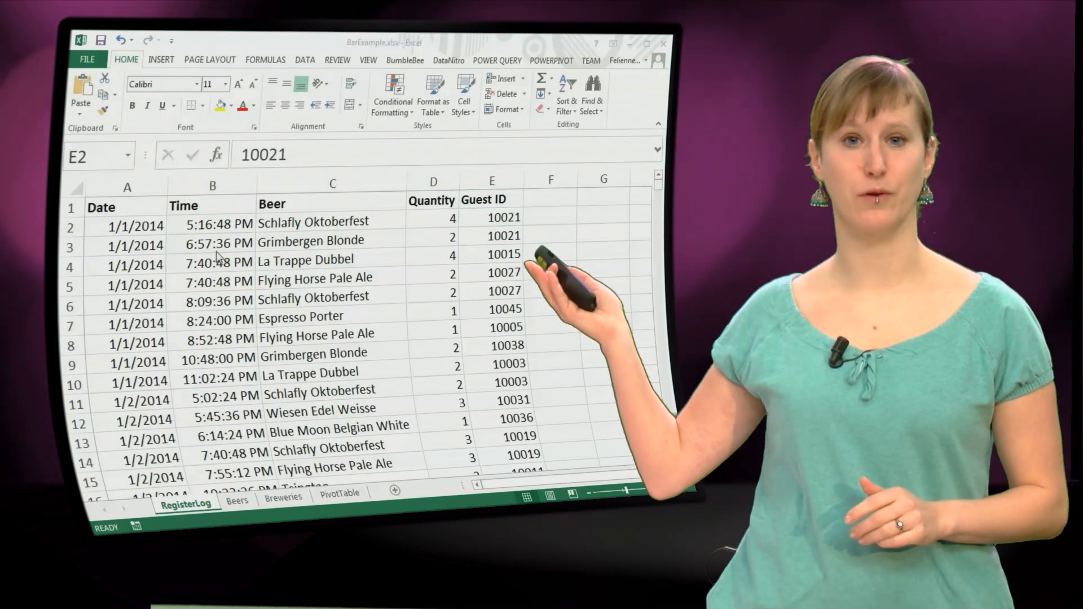
pyautogui.click(238, 496)
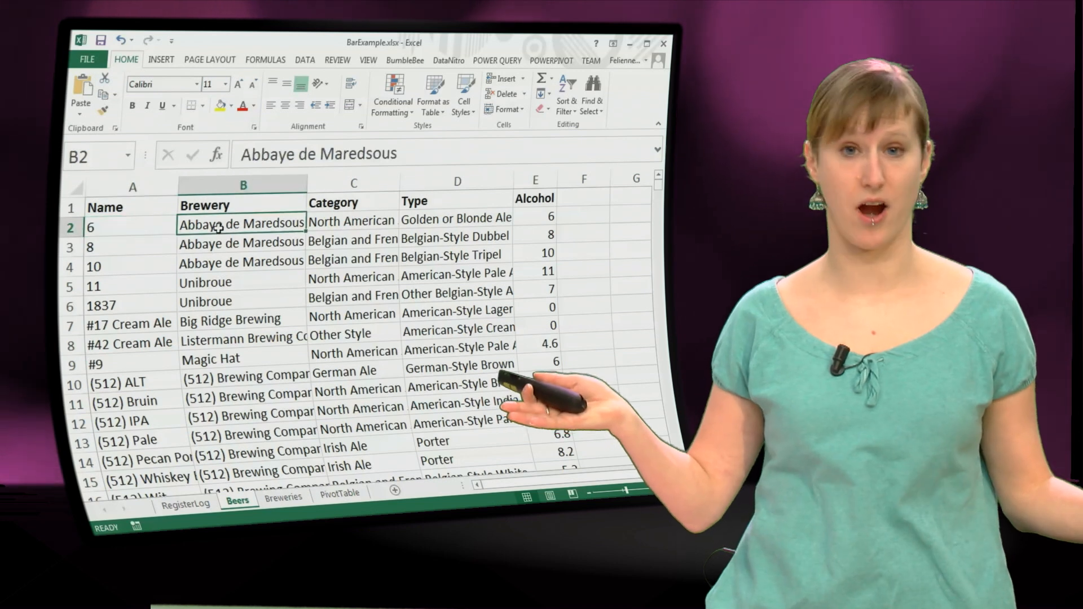
# Add a 'Times sold?' column with =COUNTIF(RegisterLog!C:C,A2) filled down the Beers sheet
pyautogui.click(353, 219)
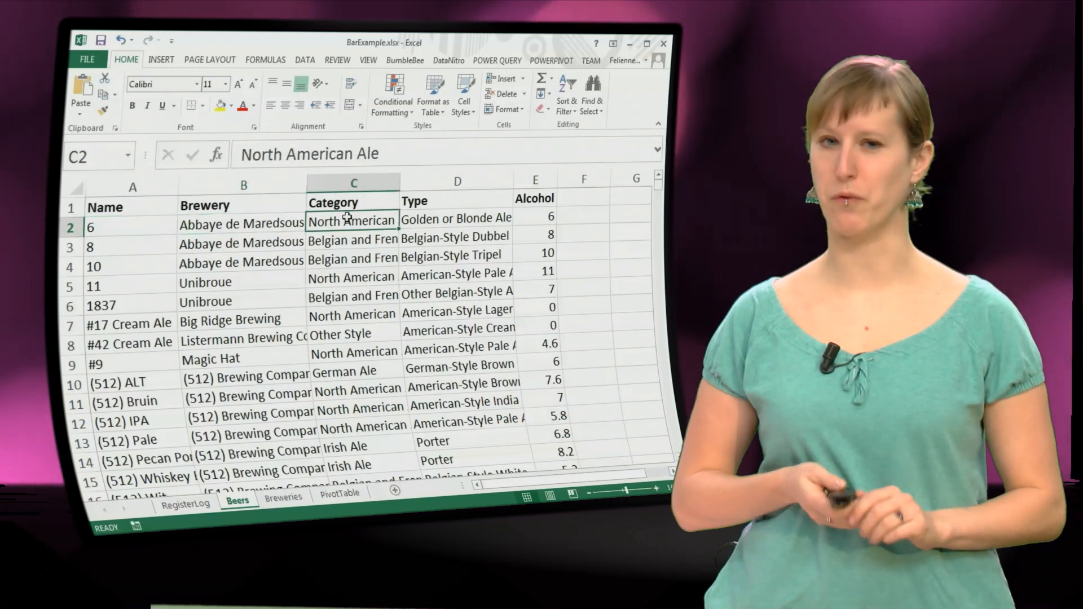
pyautogui.click(455, 218)
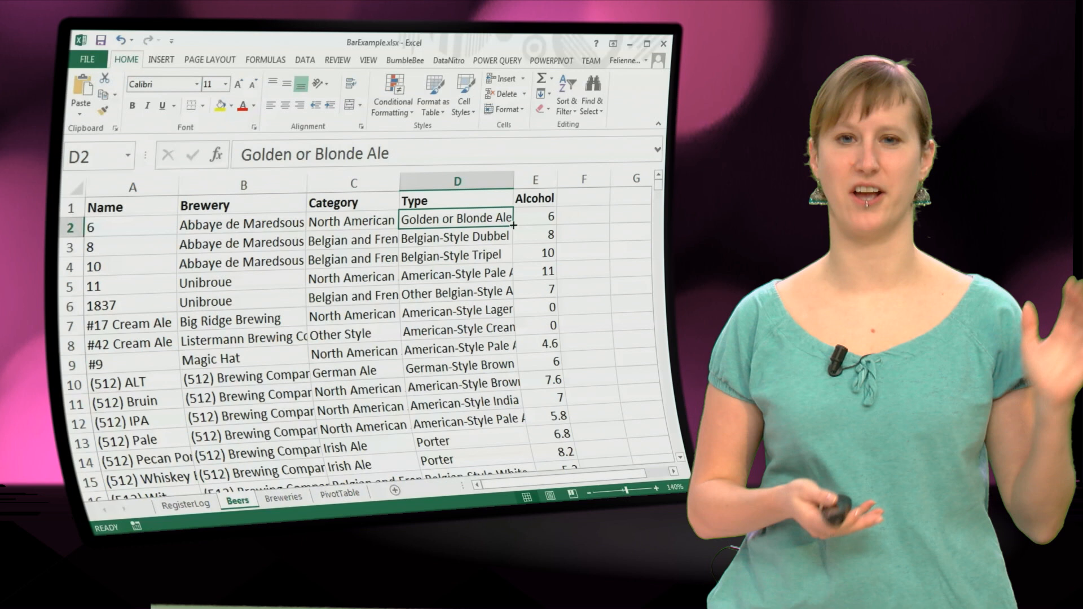
pyautogui.click(535, 217)
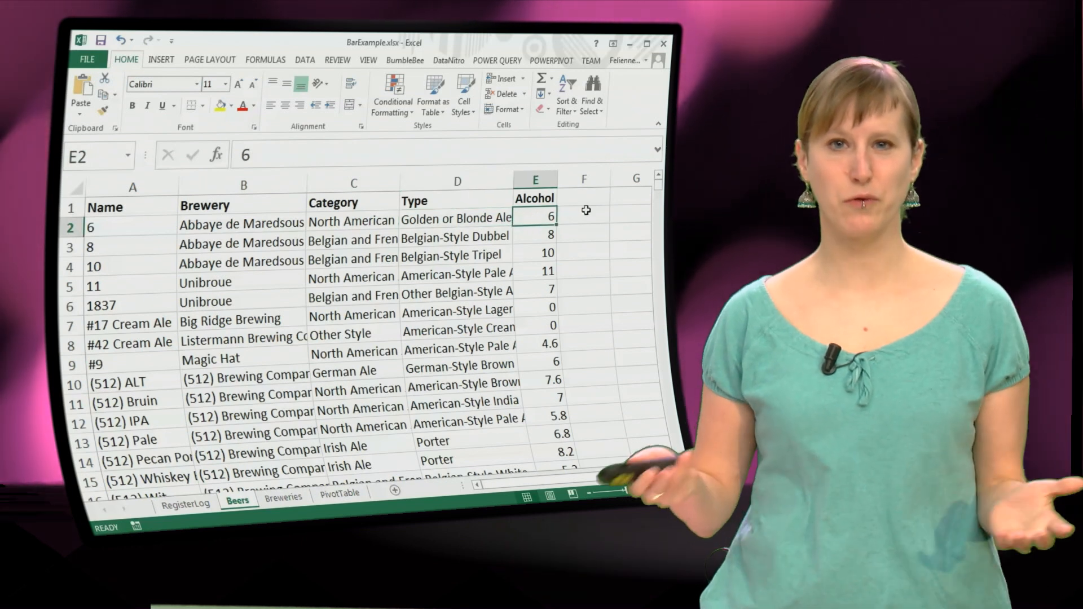
pyautogui.write('Times sold?')
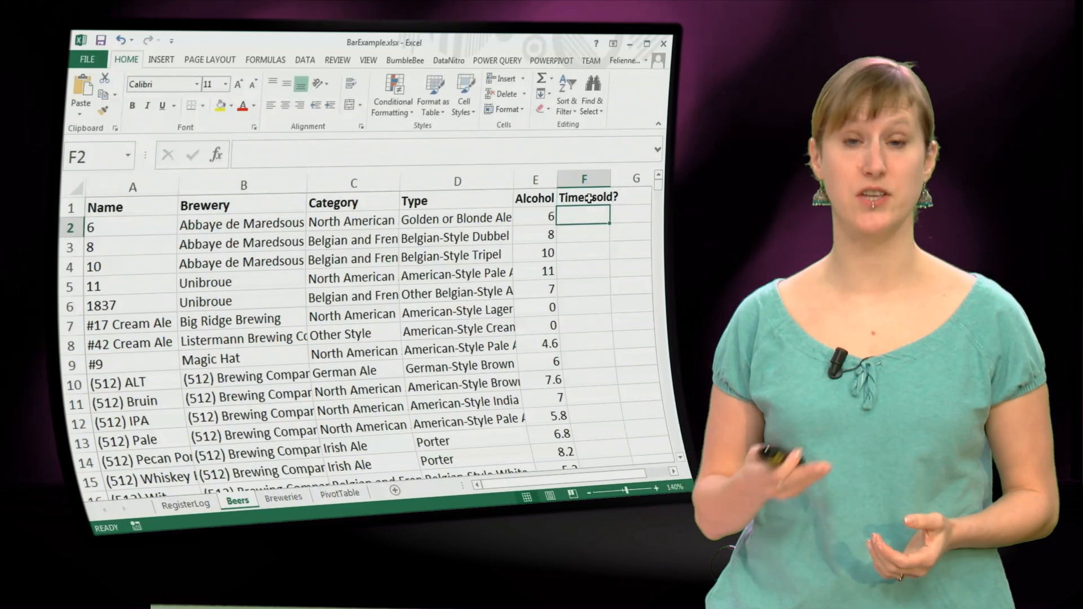
pyautogui.write('=cou')
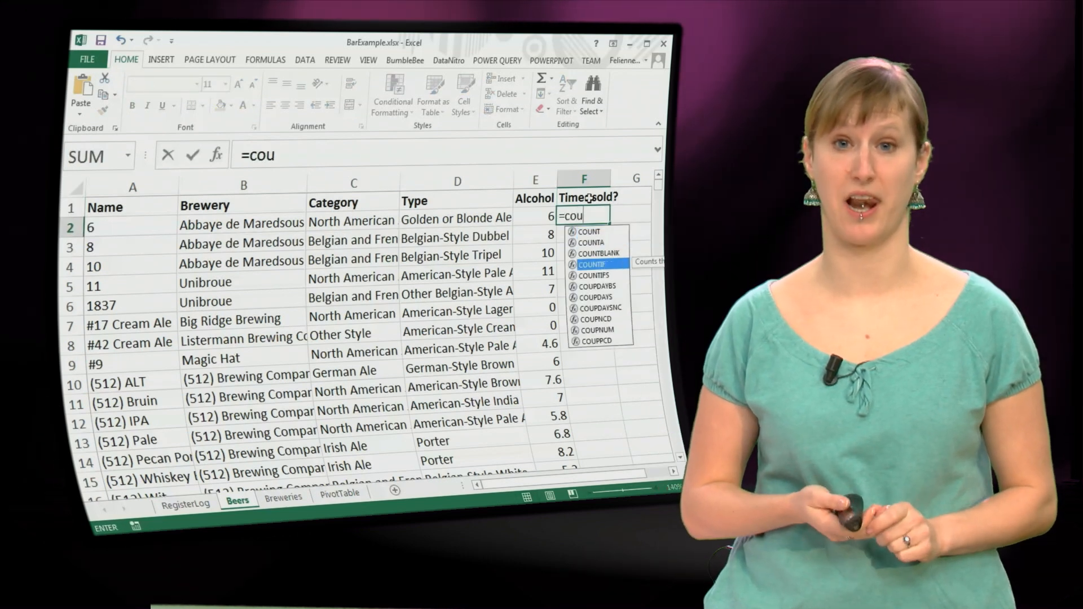
pyautogui.click(185, 503)
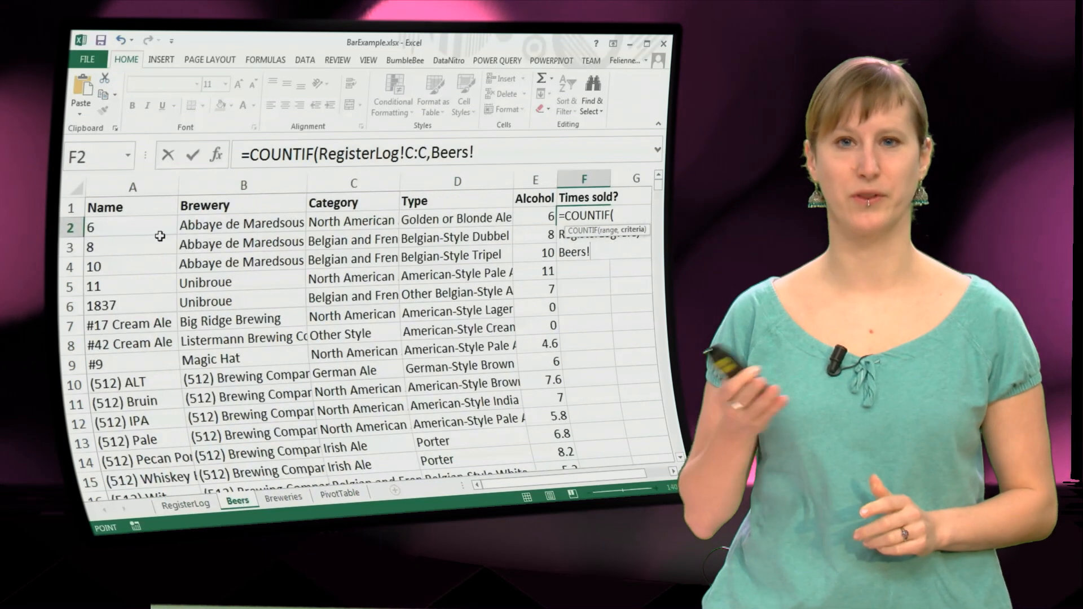
pyautogui.press('Enter')
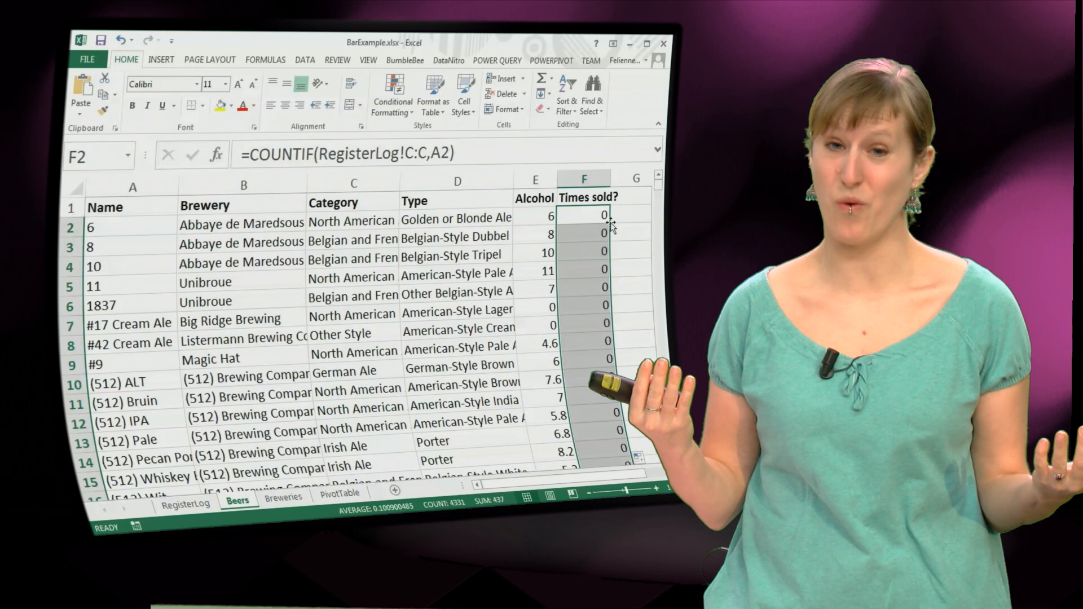
# Check RegisterLog's Quantity column, then start rewriting Beers F2 from COUNTIF to SUMIF
pyautogui.click(583, 215)
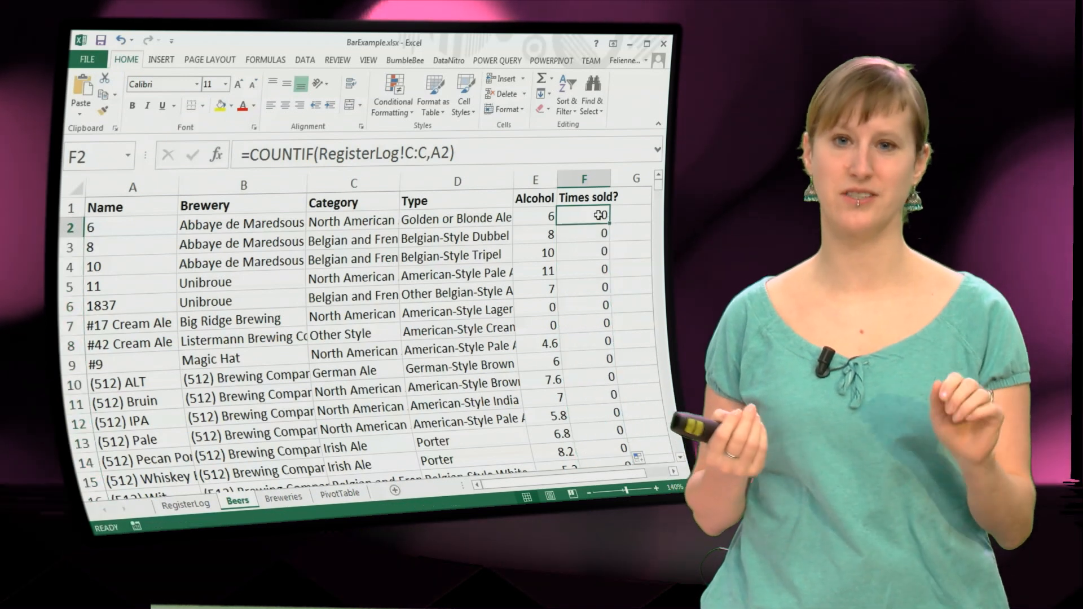
pyautogui.click(185, 503)
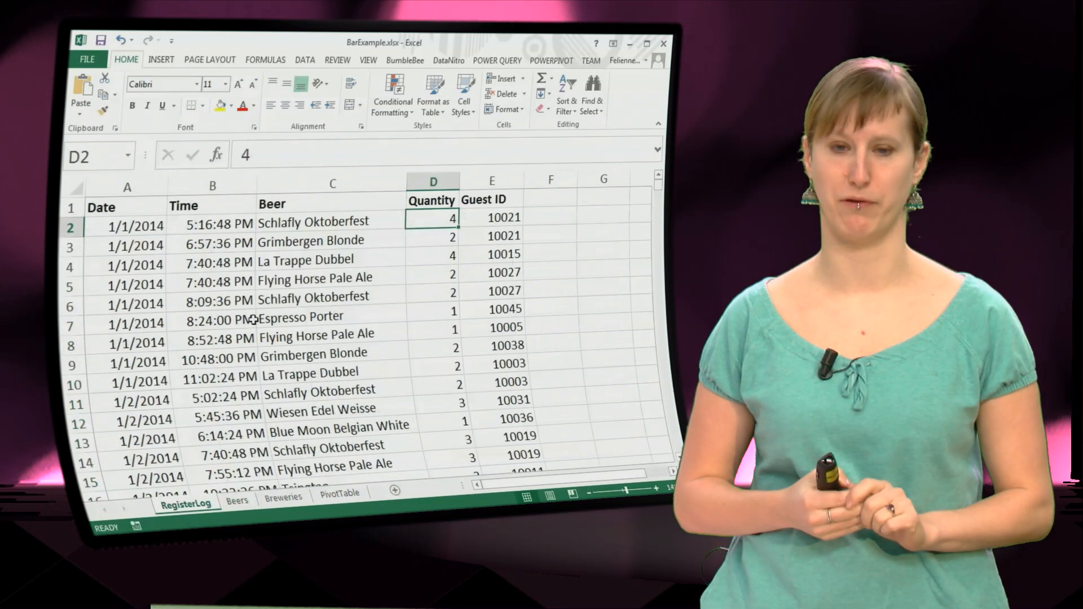
pyautogui.click(432, 180)
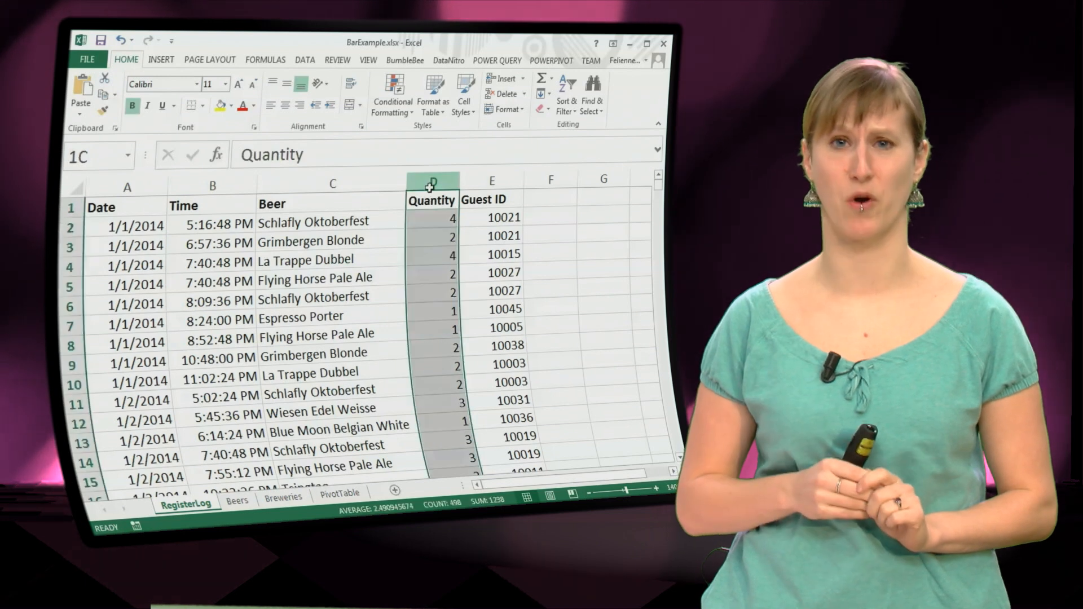
pyautogui.click(331, 221)
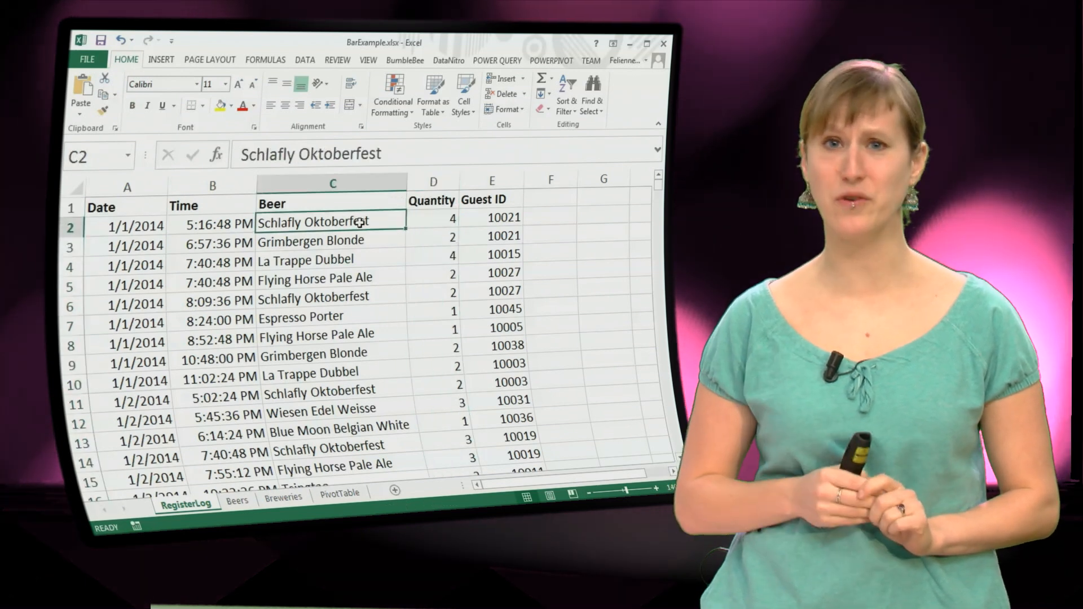
pyautogui.click(432, 219)
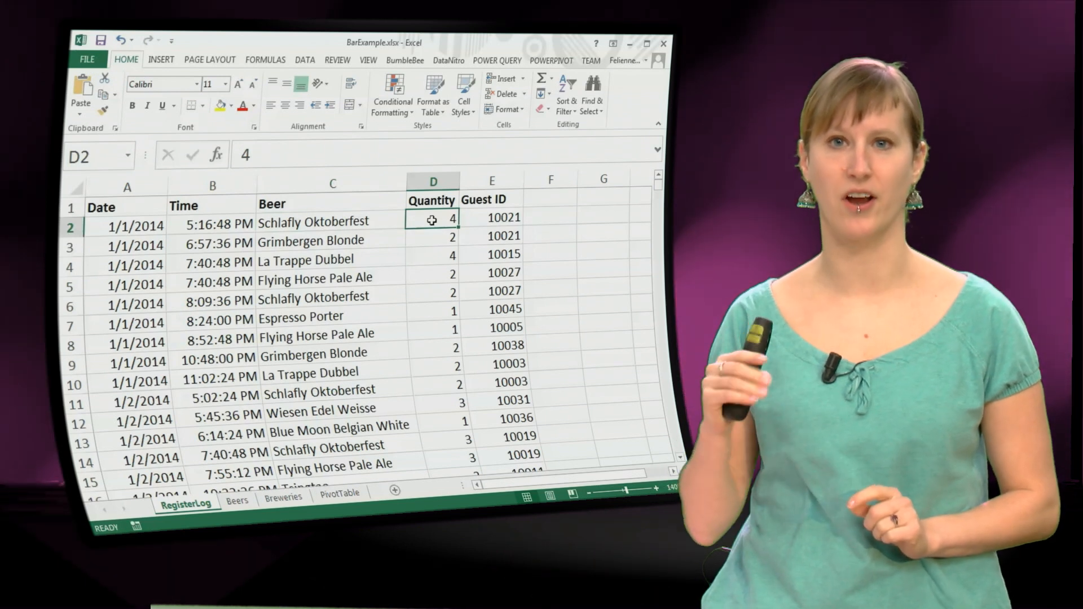
pyautogui.click(237, 499)
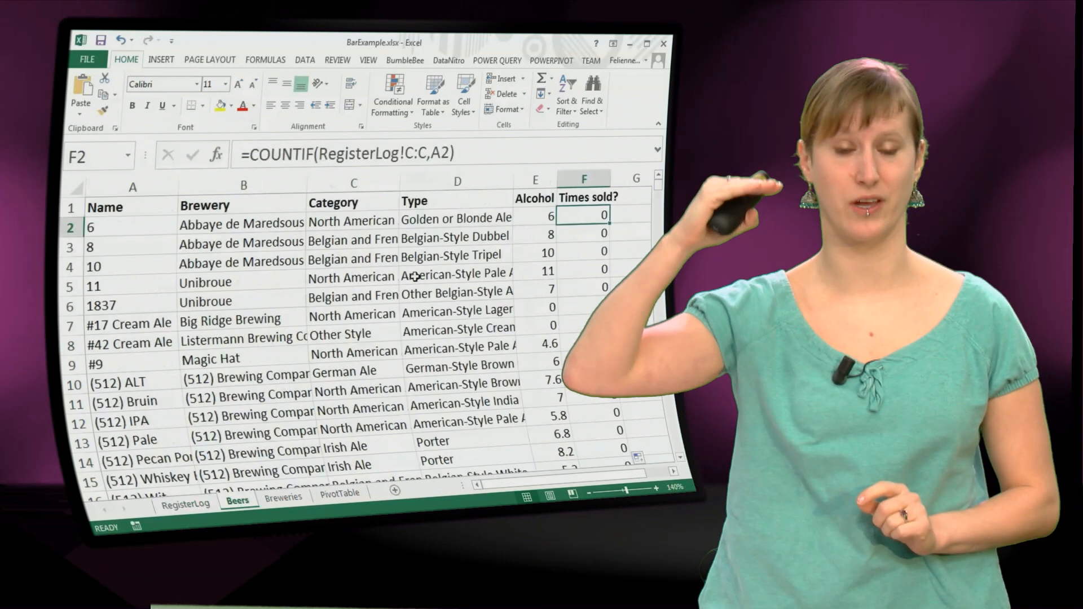
pyautogui.doubleClick(583, 215)
pyautogui.write('SUM')
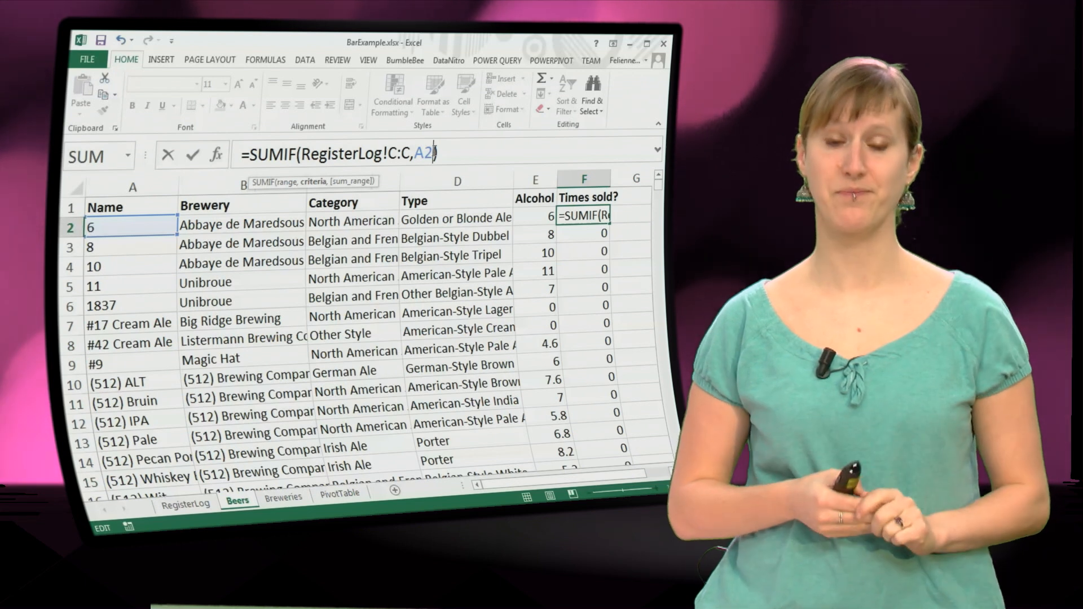
# Complete the SUMIF with RegisterLog!D:D as sum range and fill it down column F
pyautogui.click(185, 503)
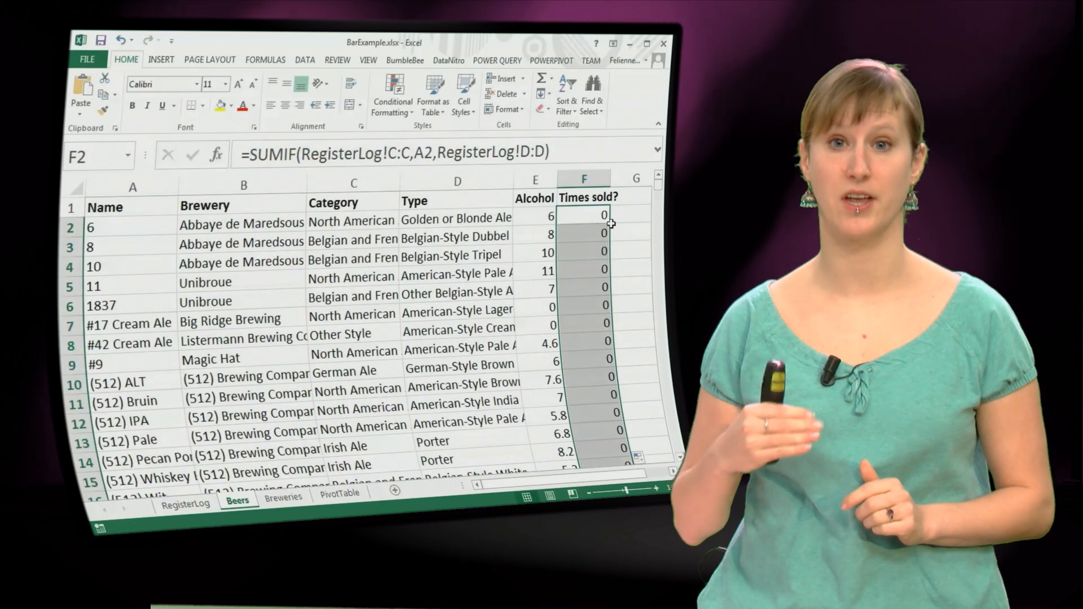
pyautogui.click(583, 214)
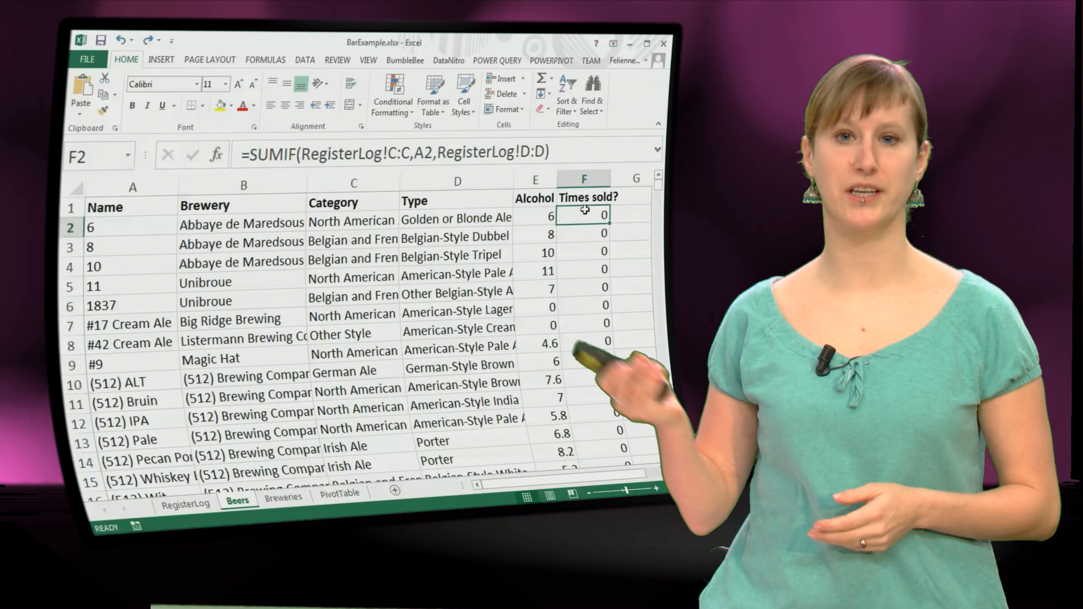
# Custom-sort the Beers table by Times sold? largest to smallest, then return to RegisterLog
pyautogui.click(565, 103)
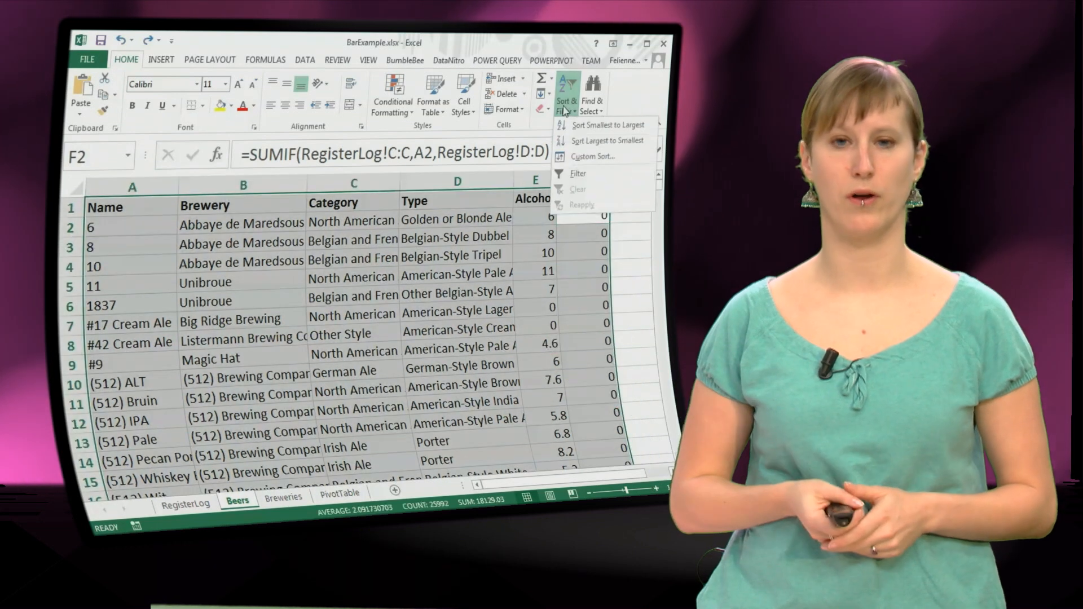
pyautogui.click(591, 156)
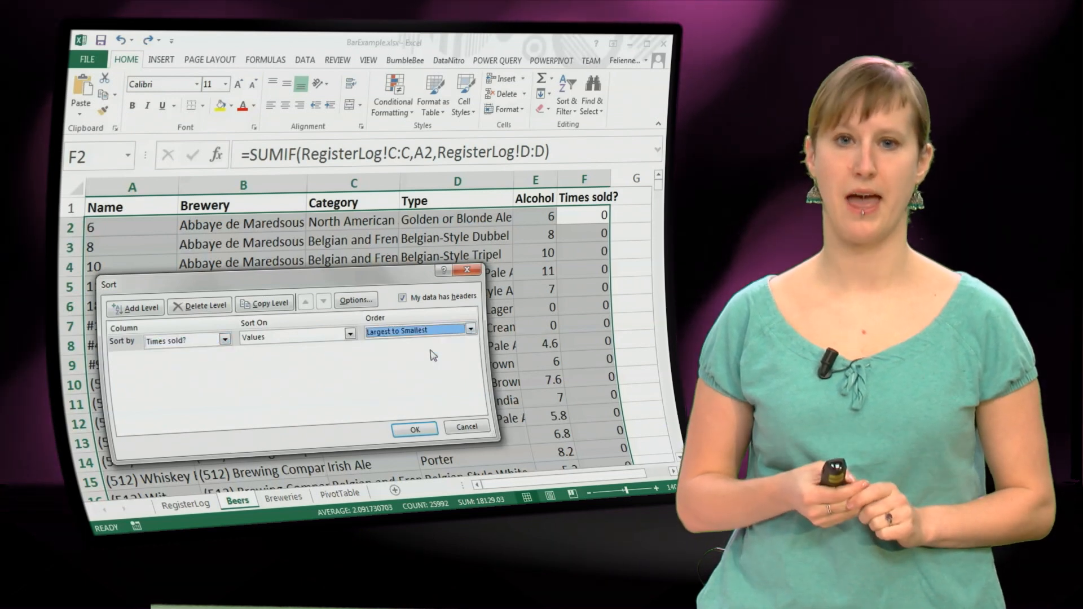
pyautogui.click(414, 428)
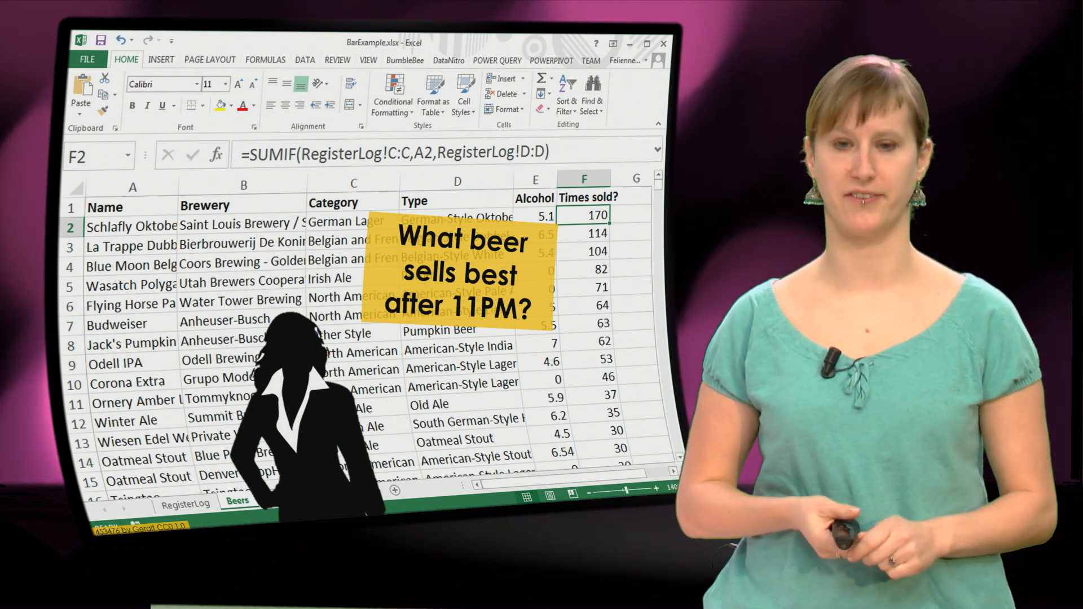
pyautogui.click(184, 503)
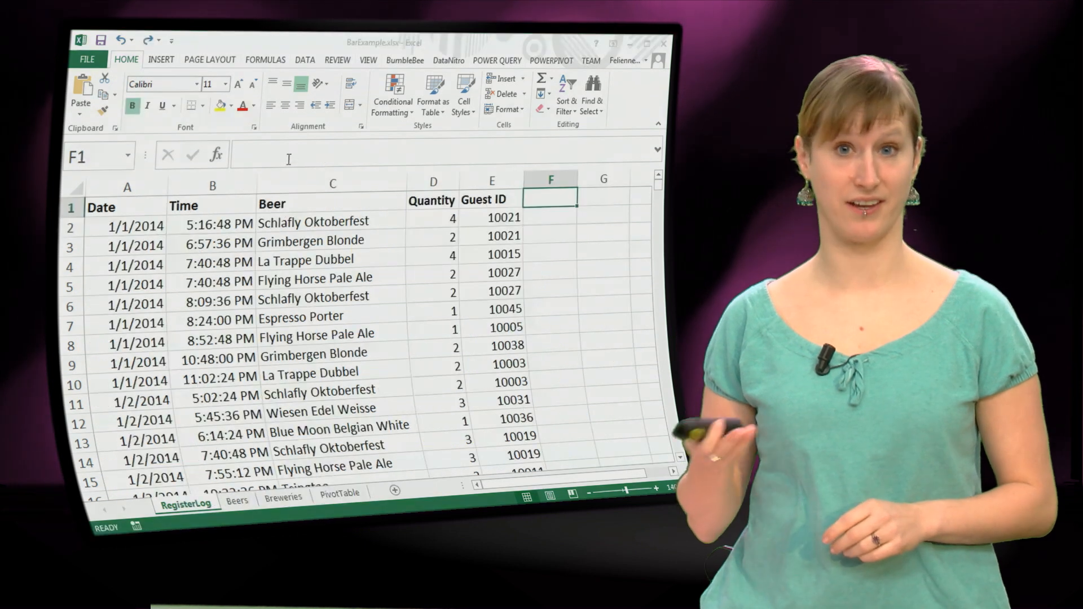
# Add an 'After 11pm?' column with =B2>23 filled down, every row showing FALSE
pyautogui.write('After 11pm?')
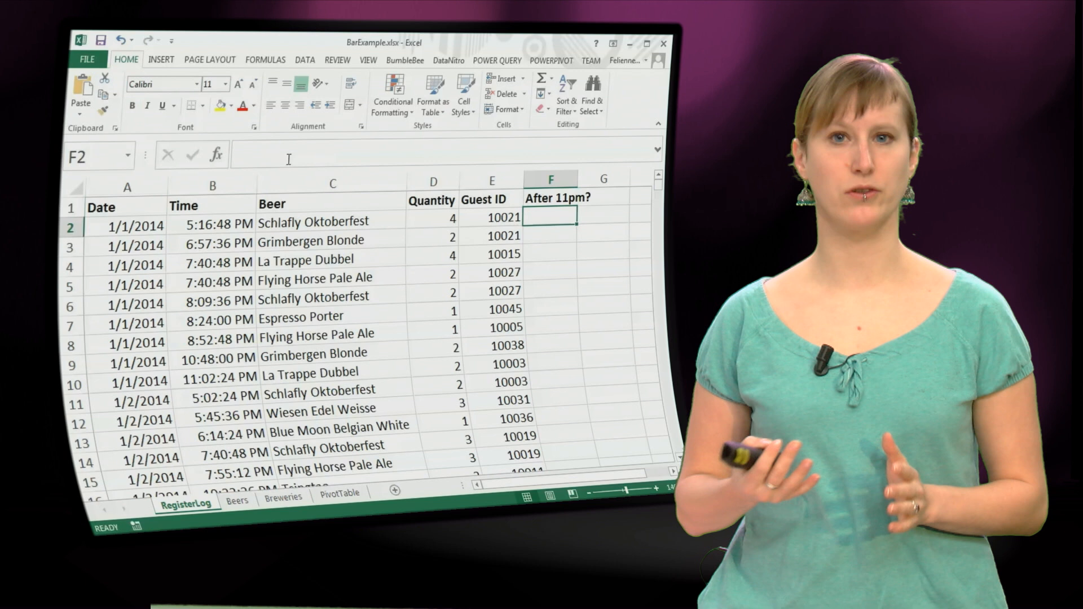
pyautogui.write('=IF')
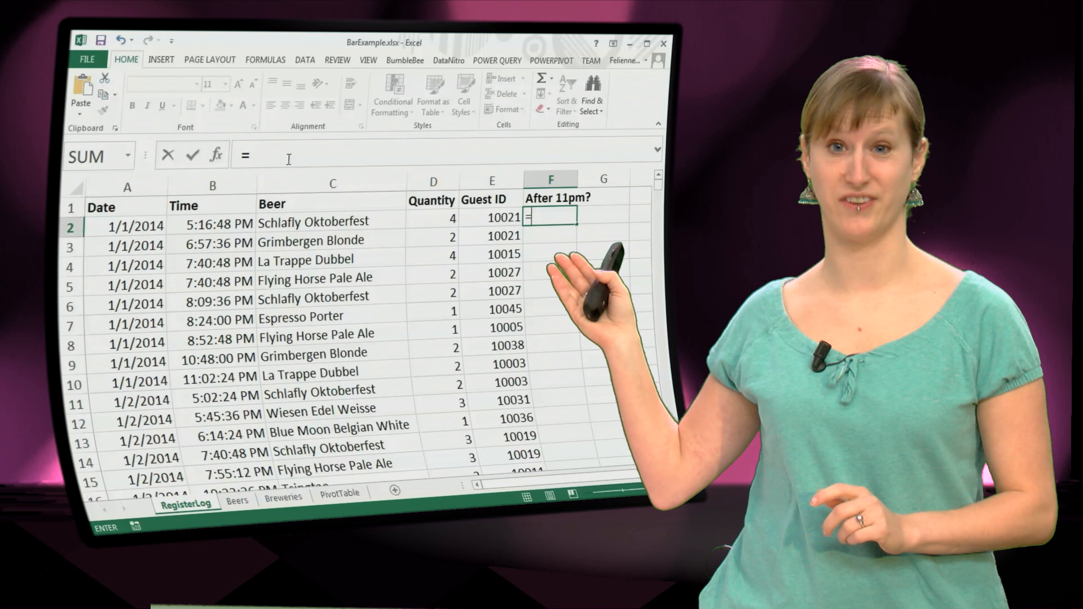
pyautogui.click(213, 221)
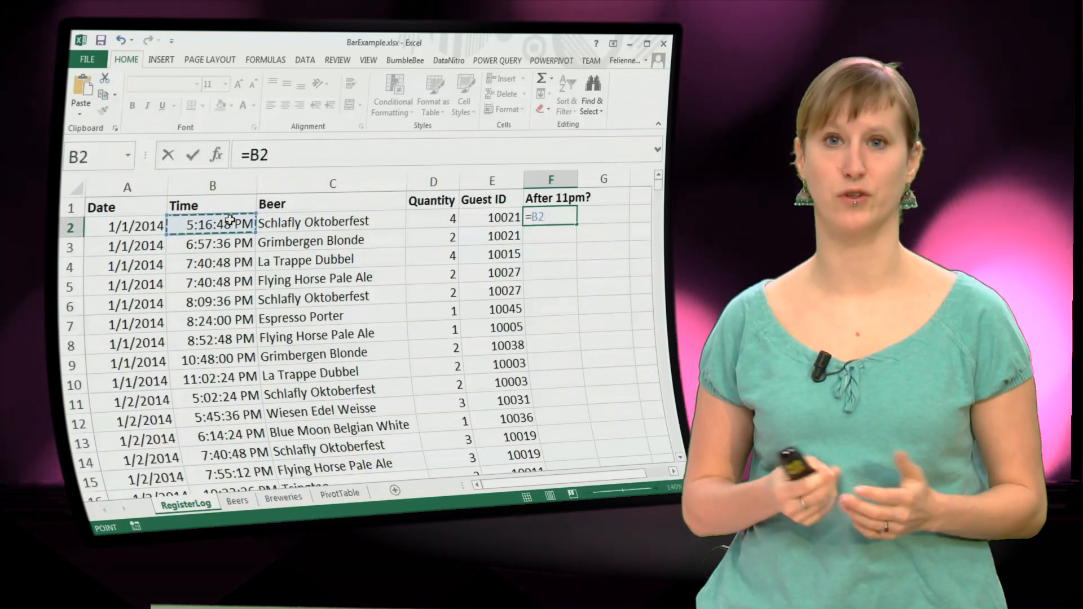
pyautogui.write('>')
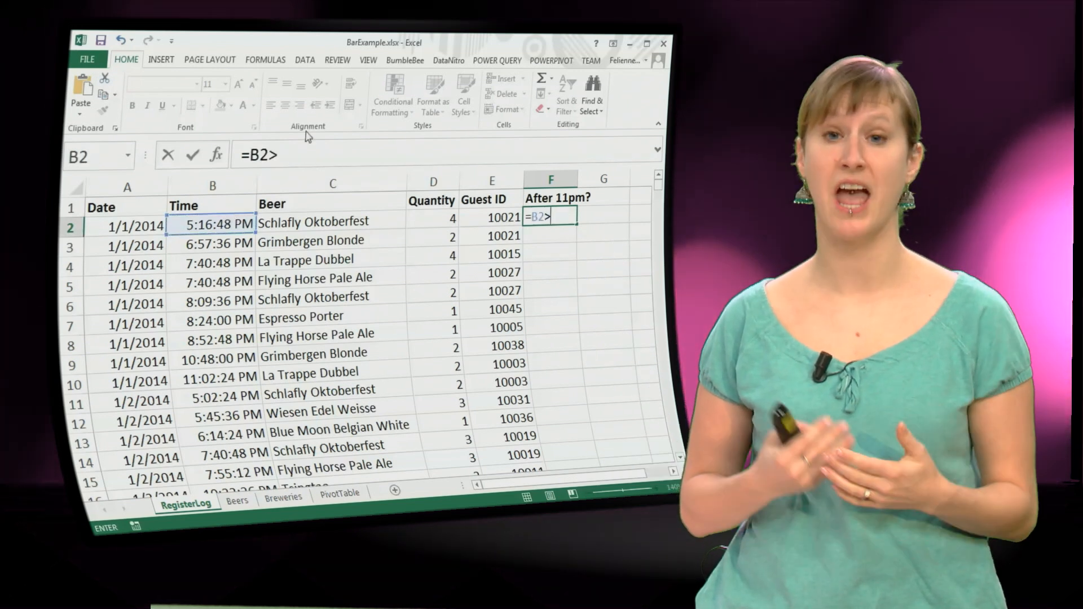
pyautogui.write('23')
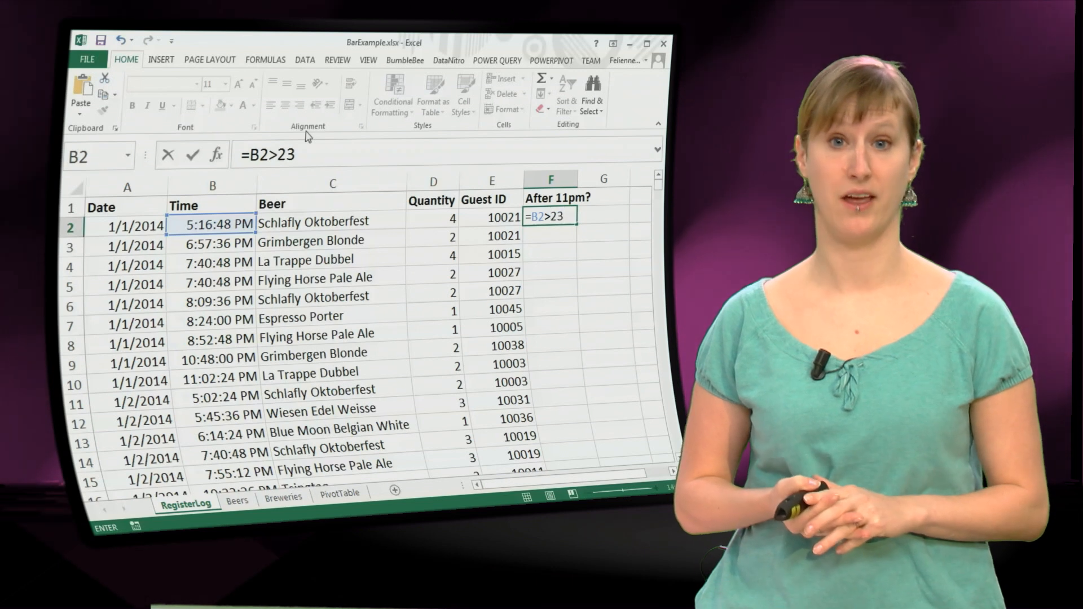
pyautogui.press('Enter')
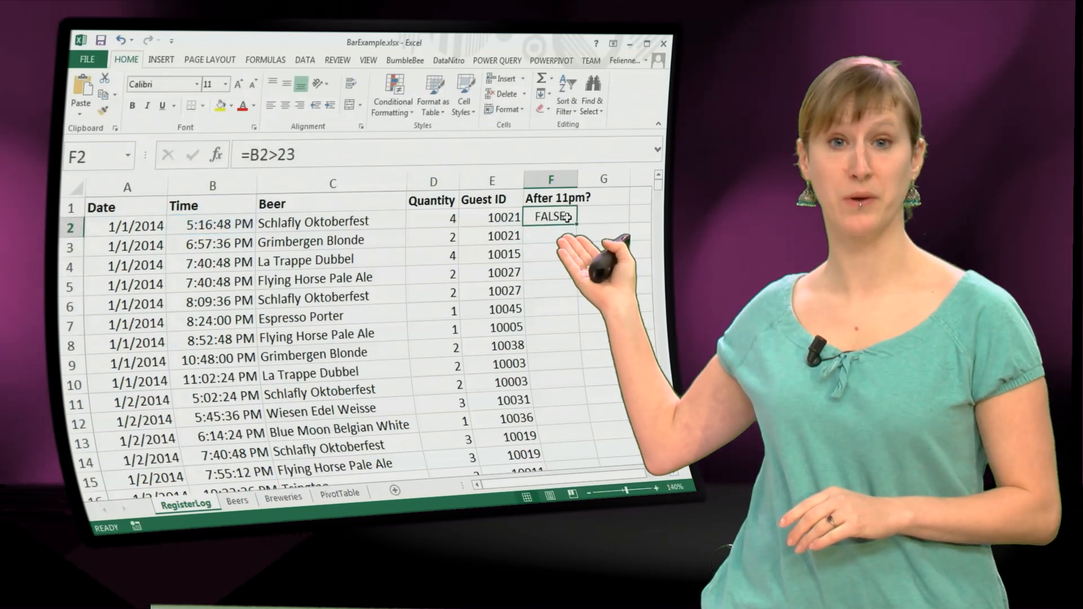
pyautogui.moveTo(551, 217); pyautogui.dragTo(550, 470)
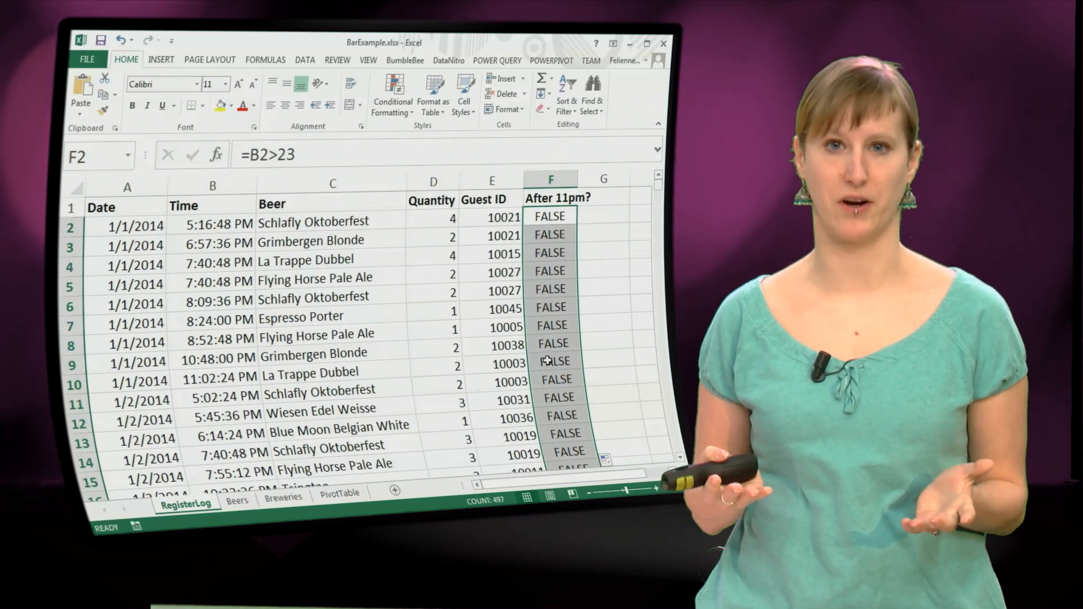
# Check the 11:02:24 PM result and inspect B2's time formatting in Format Cells
pyautogui.click(550, 361)
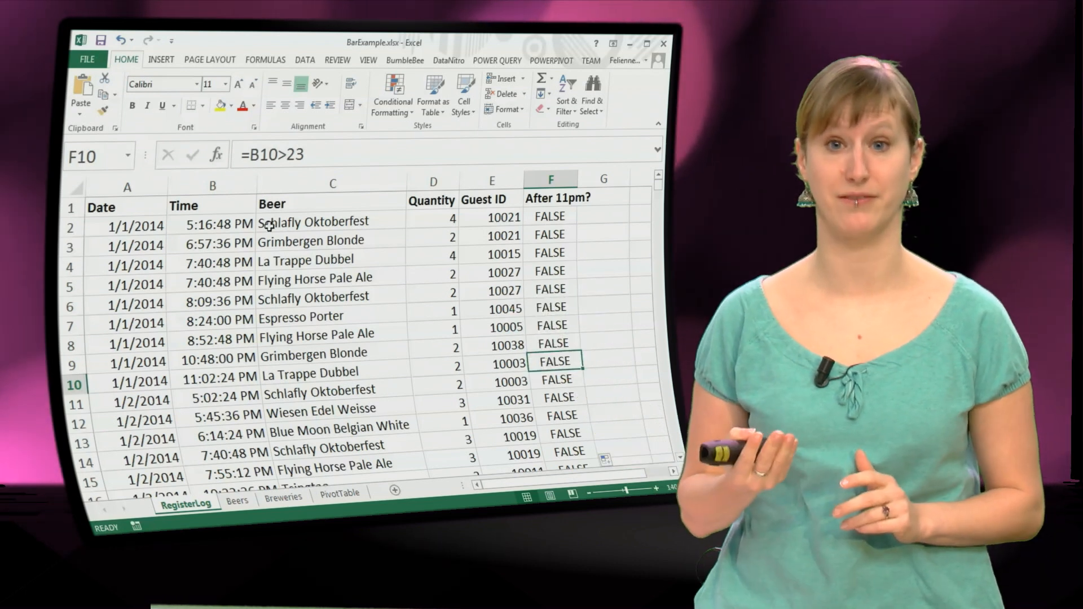
pyautogui.click(212, 223)
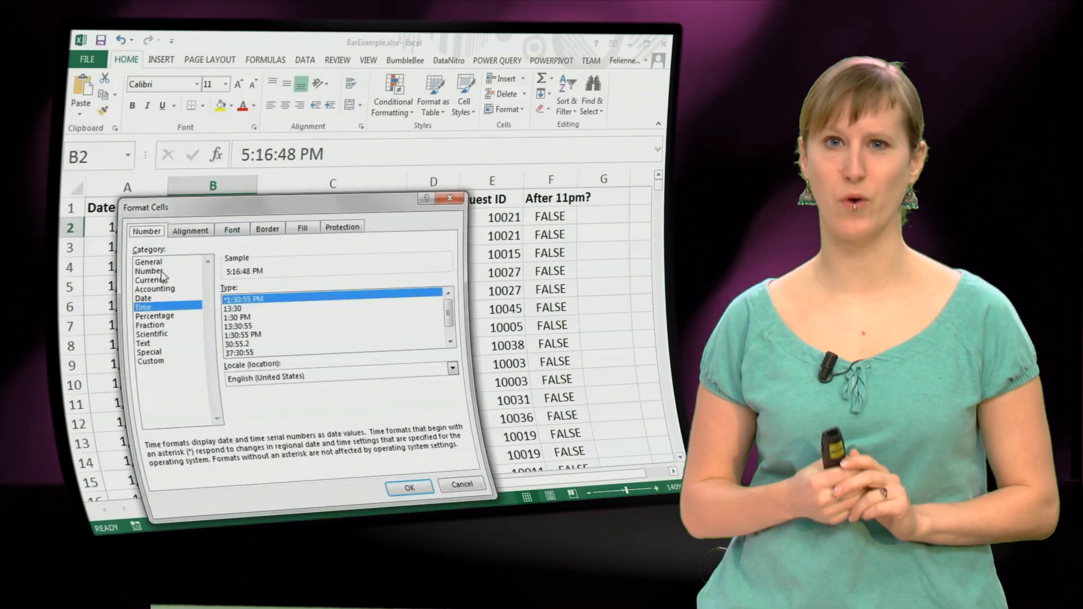
# Preview 5:16:48 PM as the number 0.72, cancel Format Cells and reopen F2's formula
pyautogui.click(149, 269)
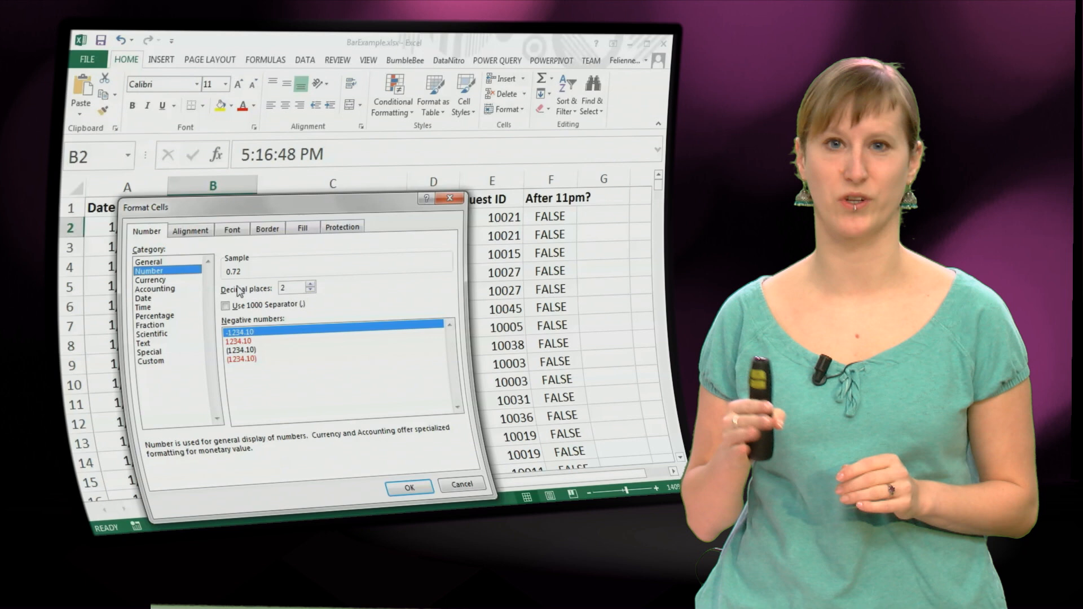
pyautogui.click(408, 487)
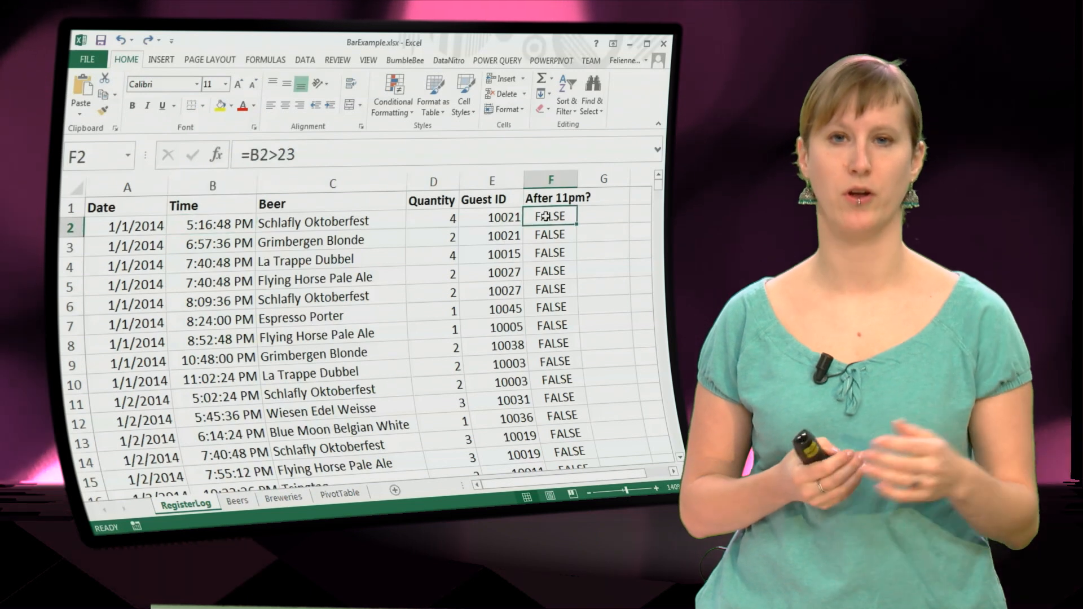
pyautogui.doubleClick(550, 216)
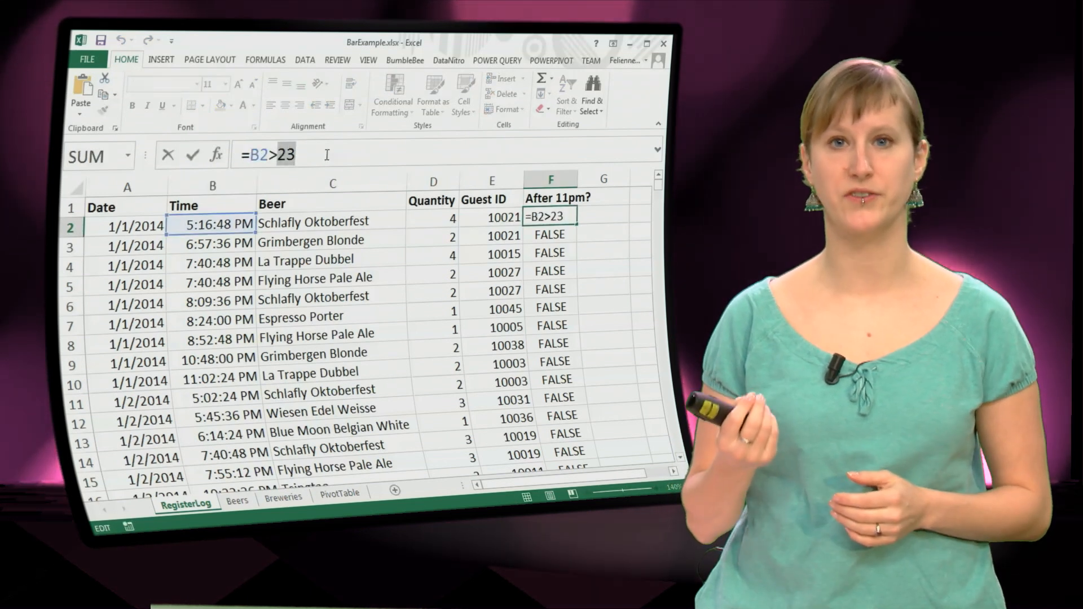
# Change the comparison to =B2>TIME(23,0,0), fill down so 11:02:24 PM shows TRUE, return to Beers
pyautogui.write('TIME(')
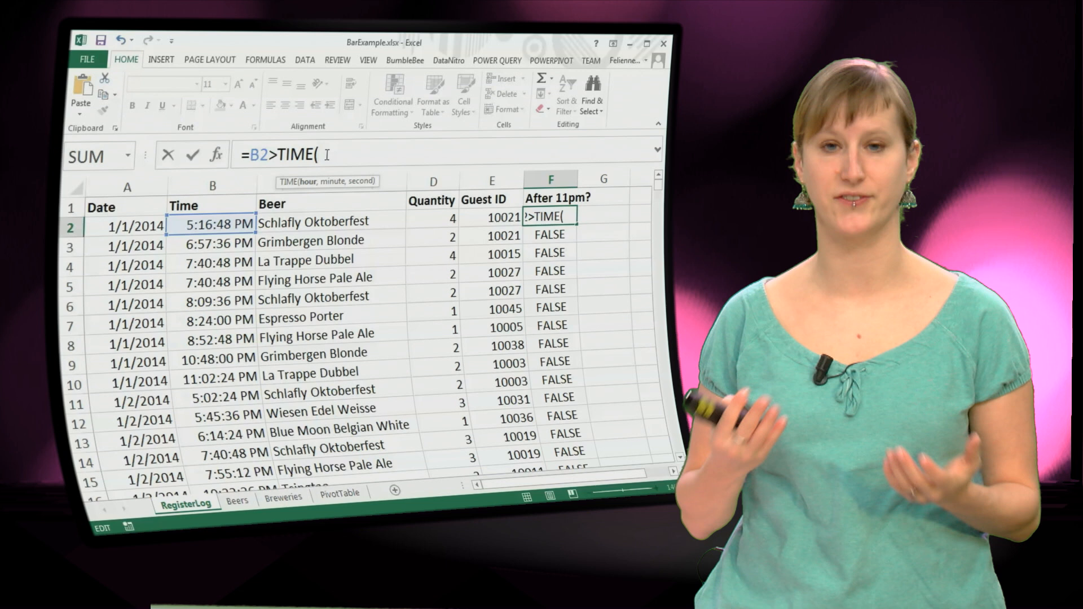
pyautogui.write('23,')
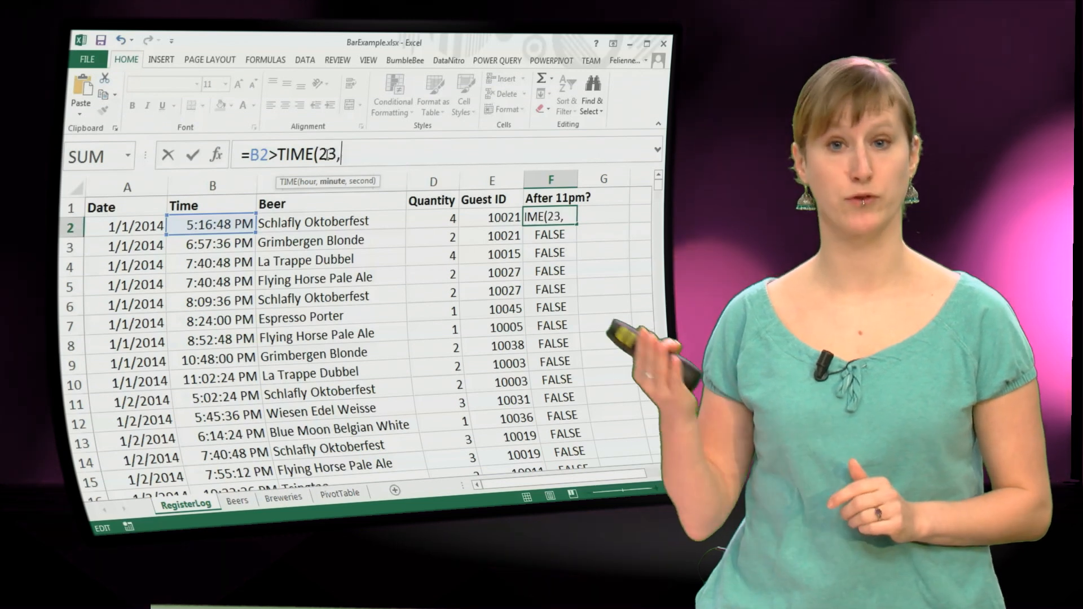
pyautogui.write('0,0)')
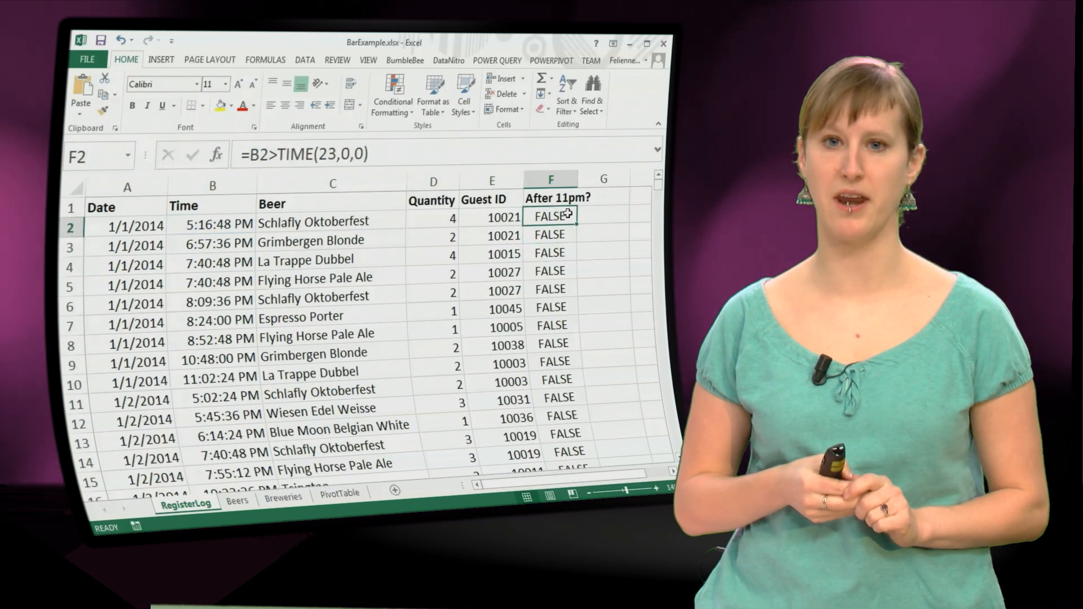
pyautogui.click(550, 179)
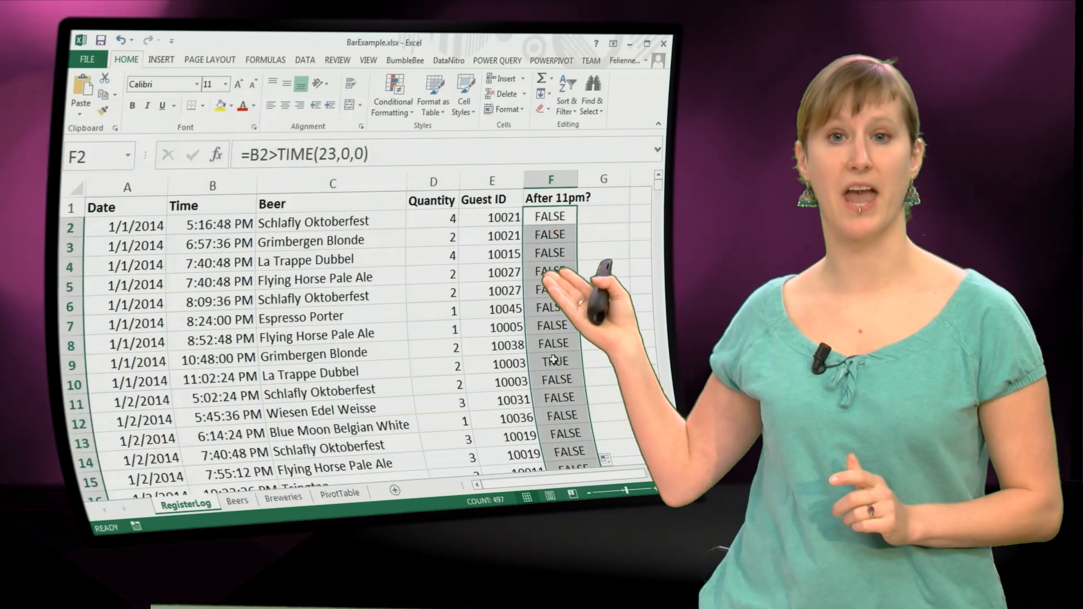
pyautogui.click(550, 361)
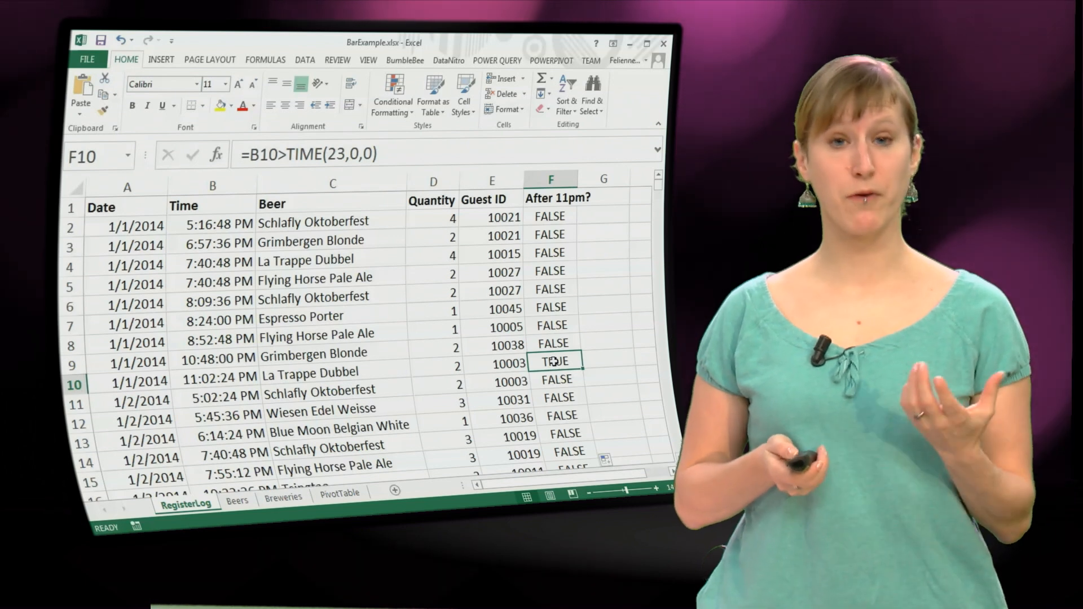
pyautogui.click(237, 497)
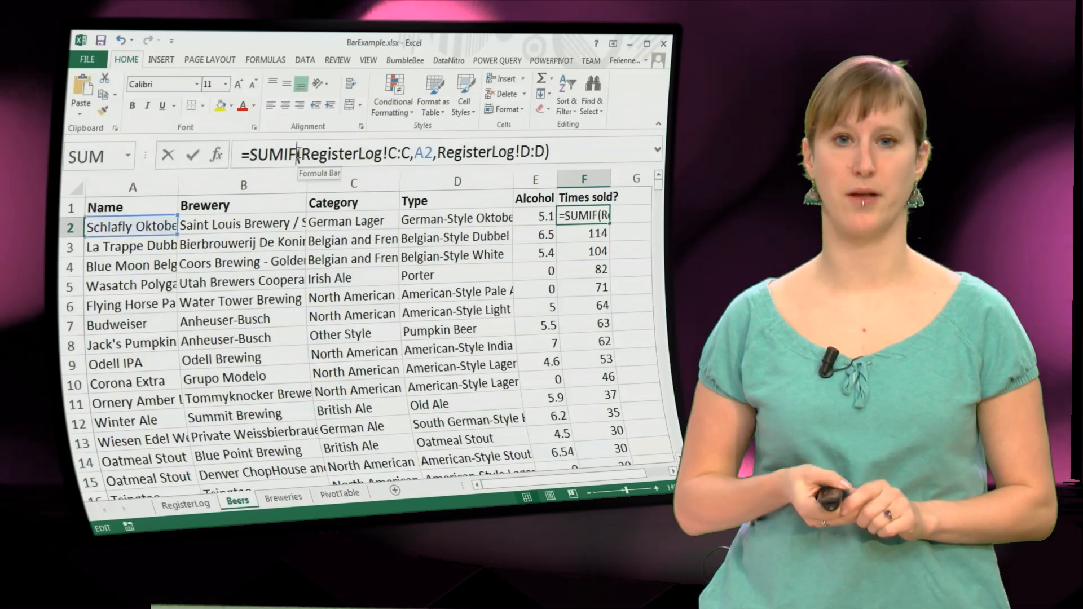
# Rewrite F2 as =SUMIFS(RegisterLog!D:D,RegisterLog!C:C,A2,RegisterLog!F:F,TRUE), giving Schlafly Oktoberfest 38
pyautogui.write('SUMIFS(')
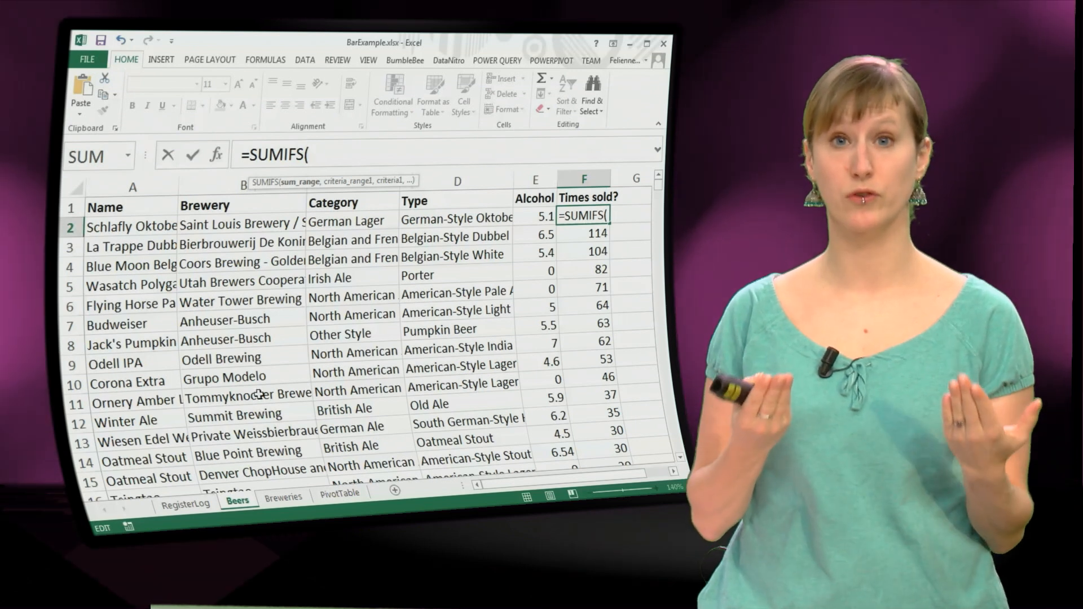
pyautogui.click(184, 501)
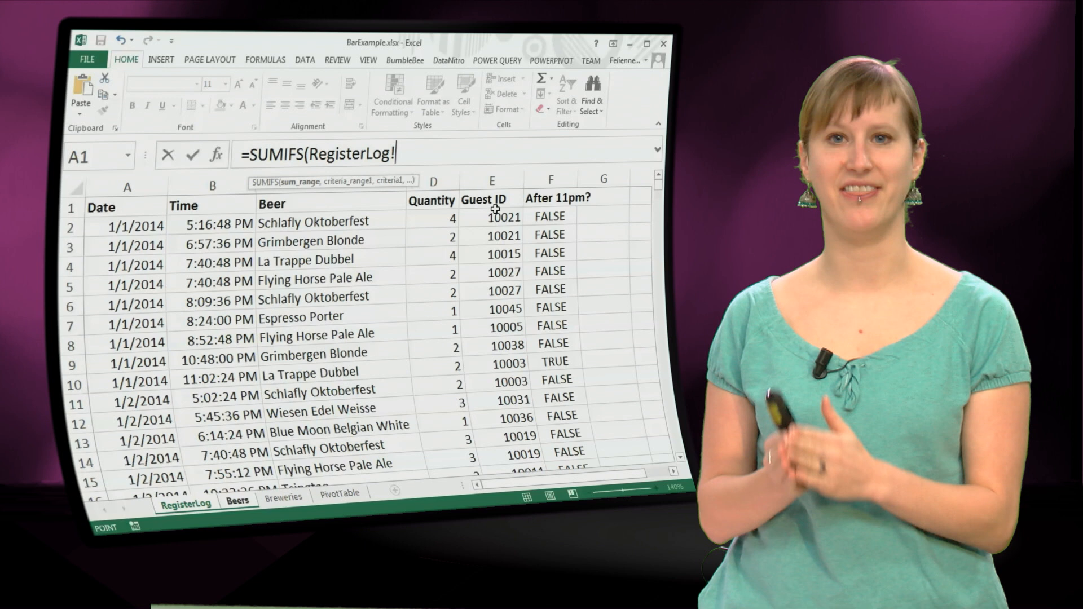
pyautogui.write('D:D,')
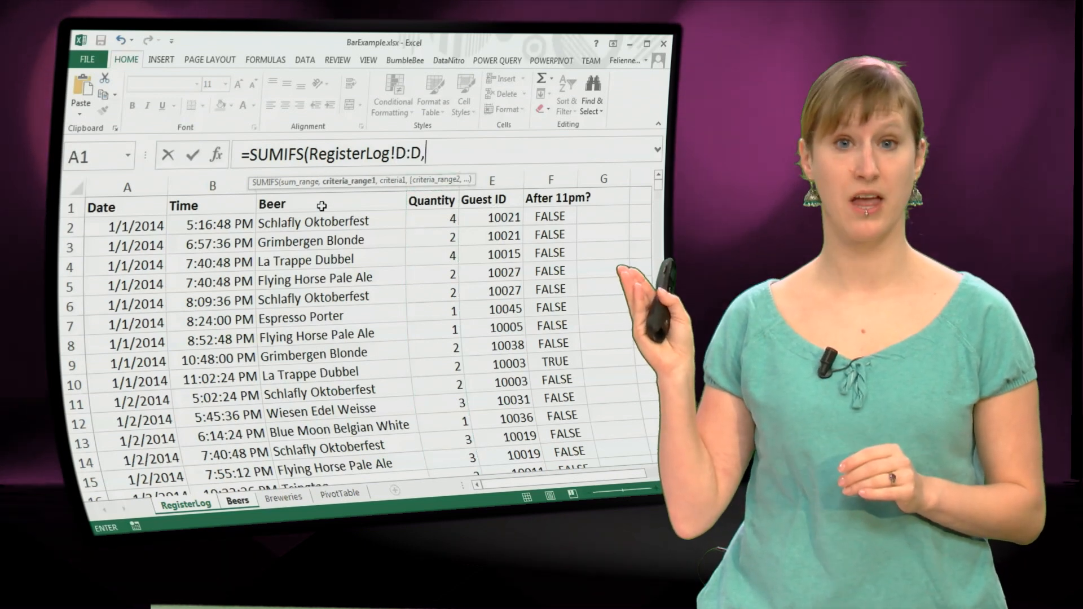
pyautogui.click(331, 203)
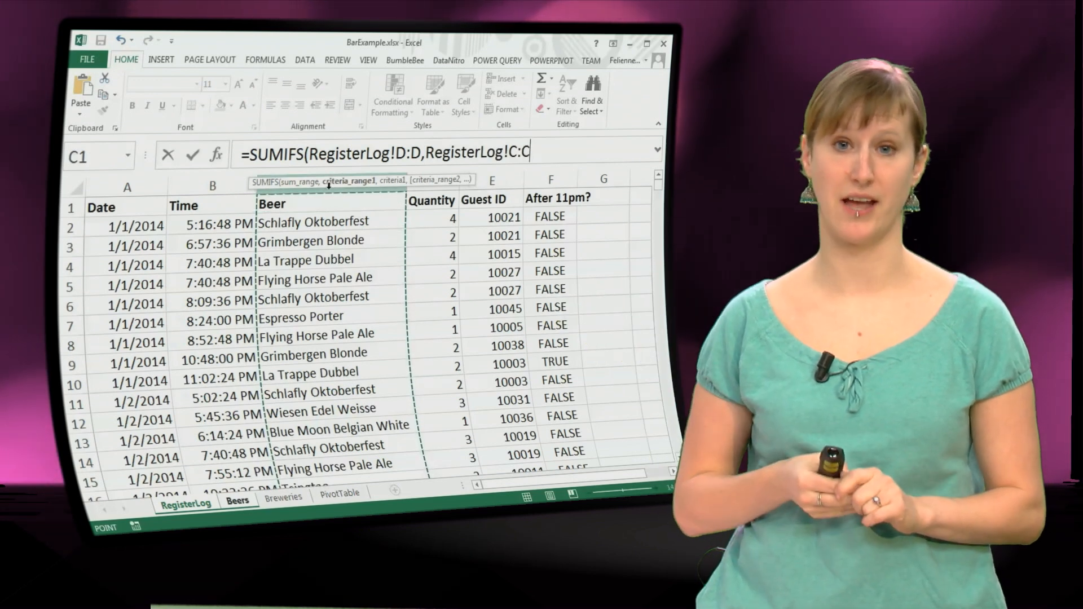
pyautogui.click(238, 496)
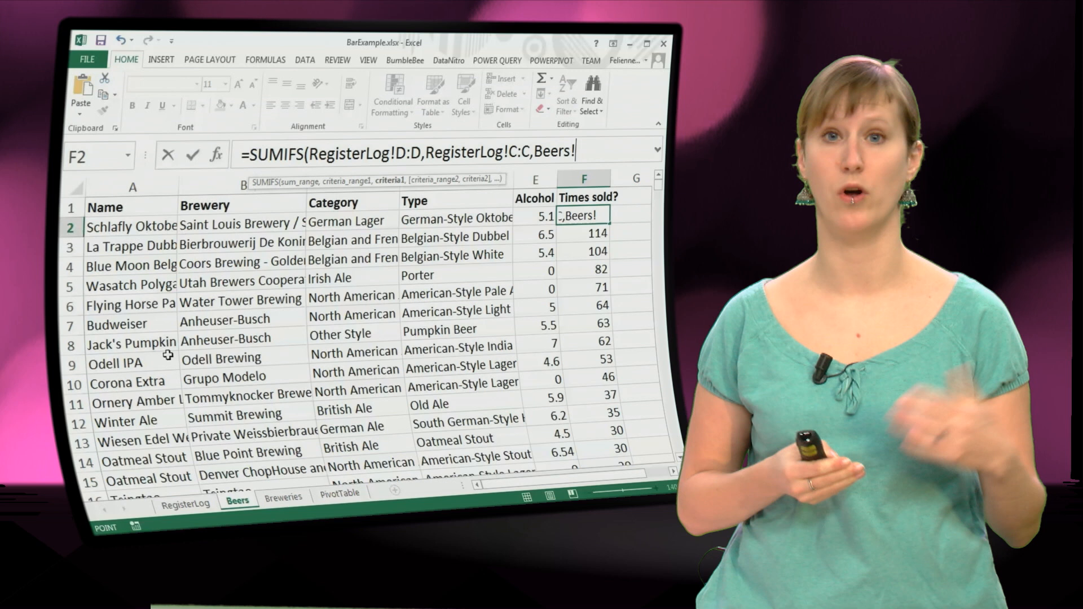
pyautogui.click(124, 226)
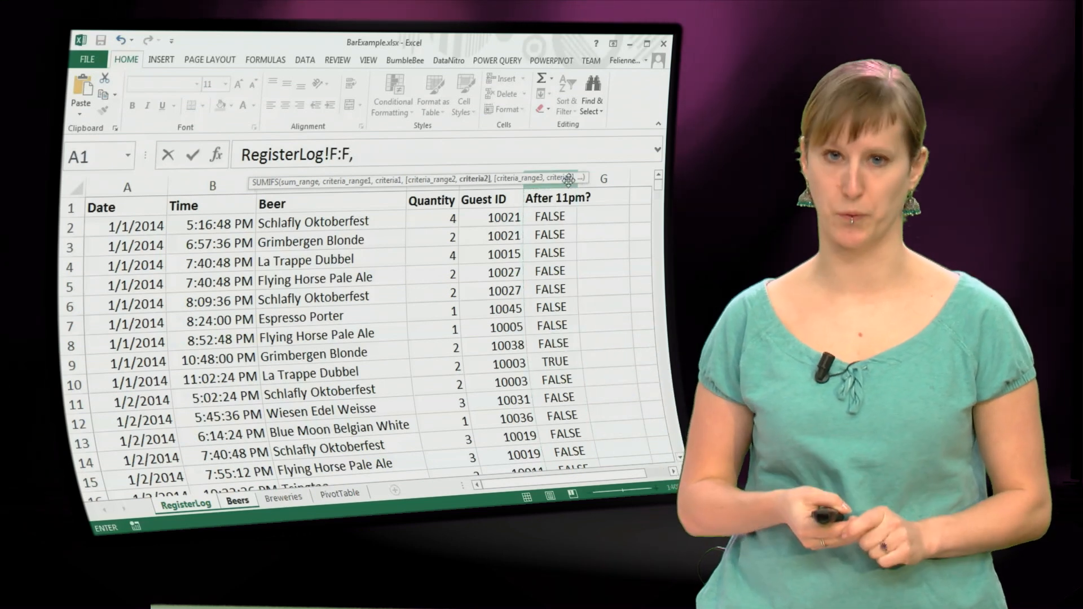
pyautogui.write(',TR')
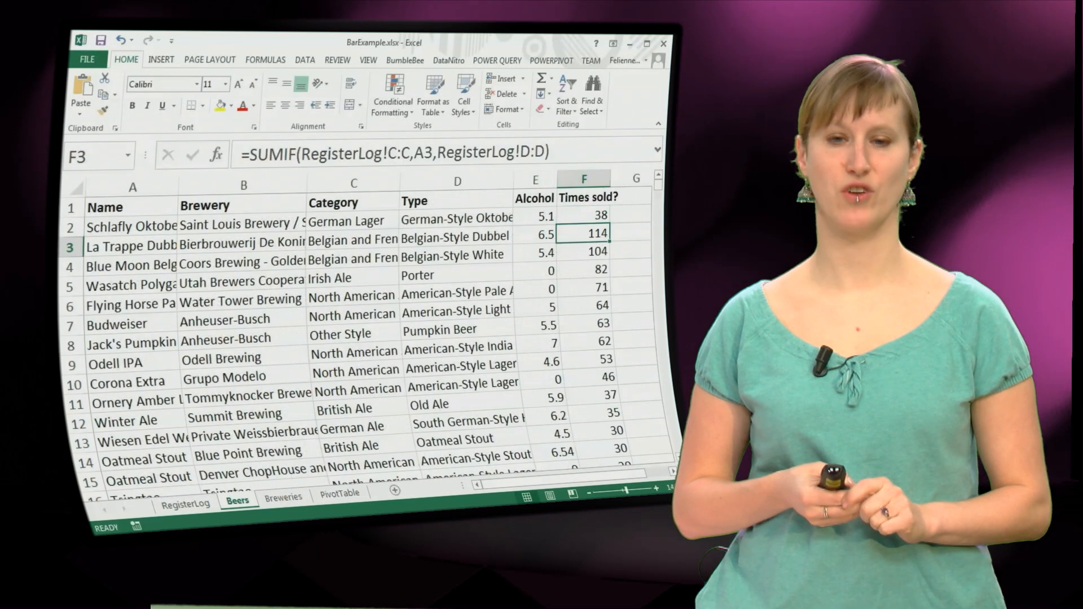
# Copy the SUMIFS from F2 down Times sold? and verify row 14's formula, giving 38, 21, 20 for the first beers
pyautogui.click(583, 216)
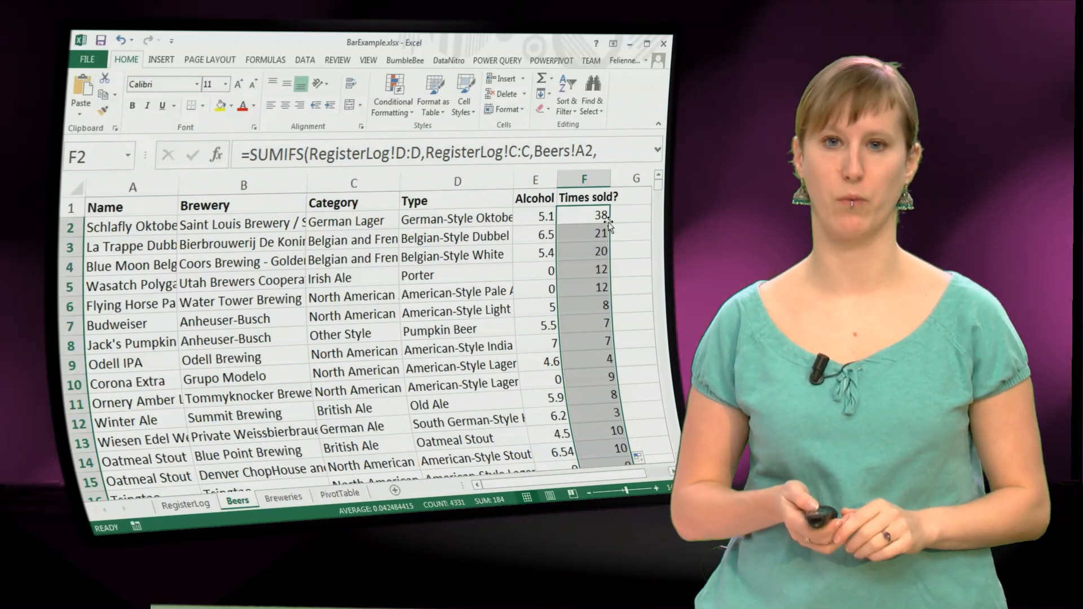
pyautogui.click(582, 215)
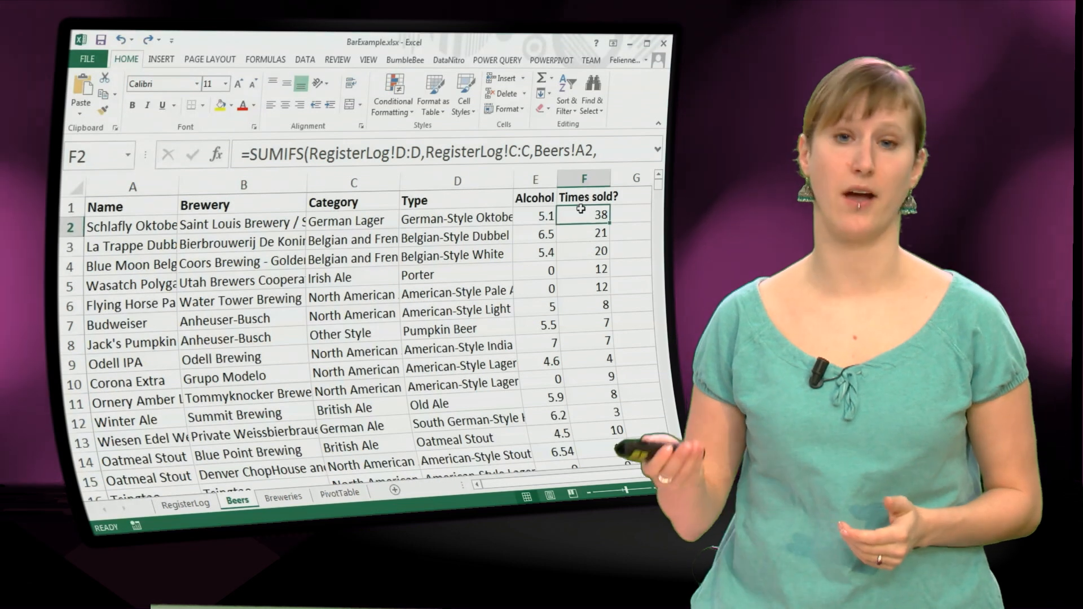
pyautogui.click(582, 431)
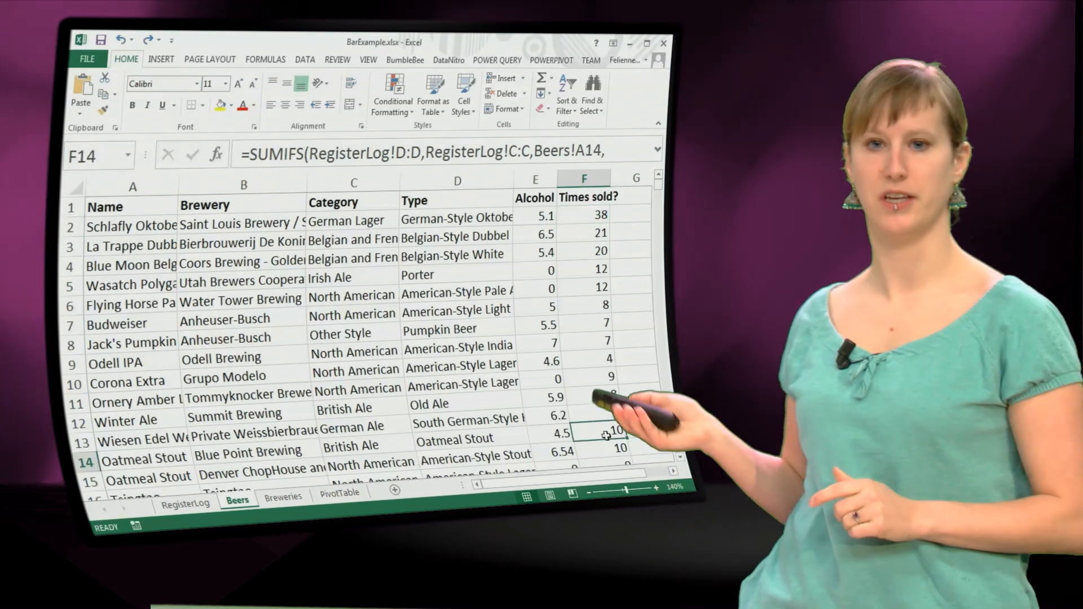
pyautogui.click(583, 216)
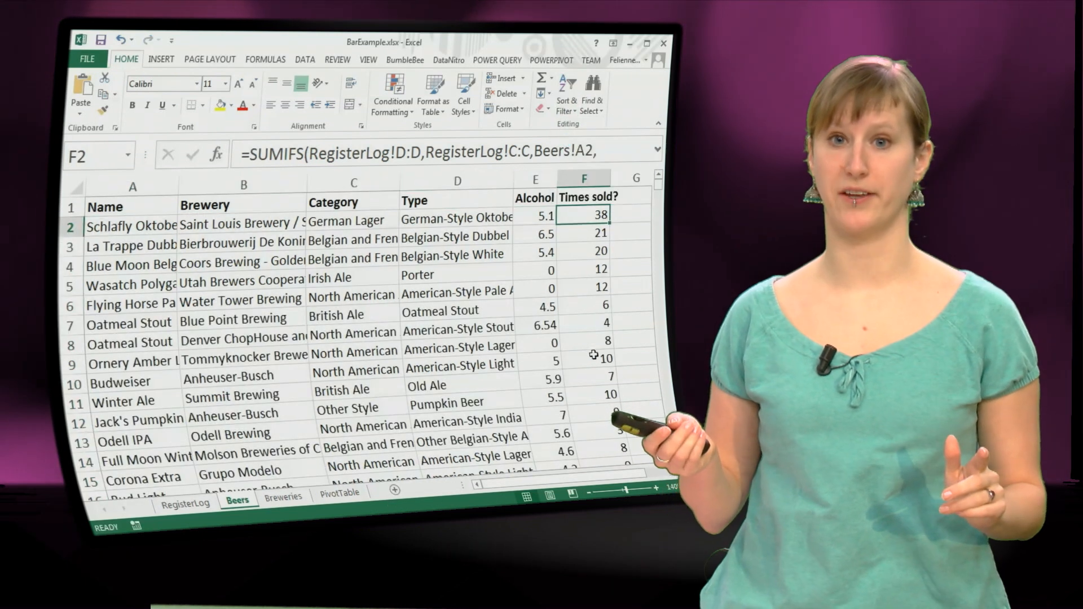
# Sort the Beers table by Times sold? largest to smallest, Schlafly Oktoberfest 38 first
pyautogui.click(588, 359)
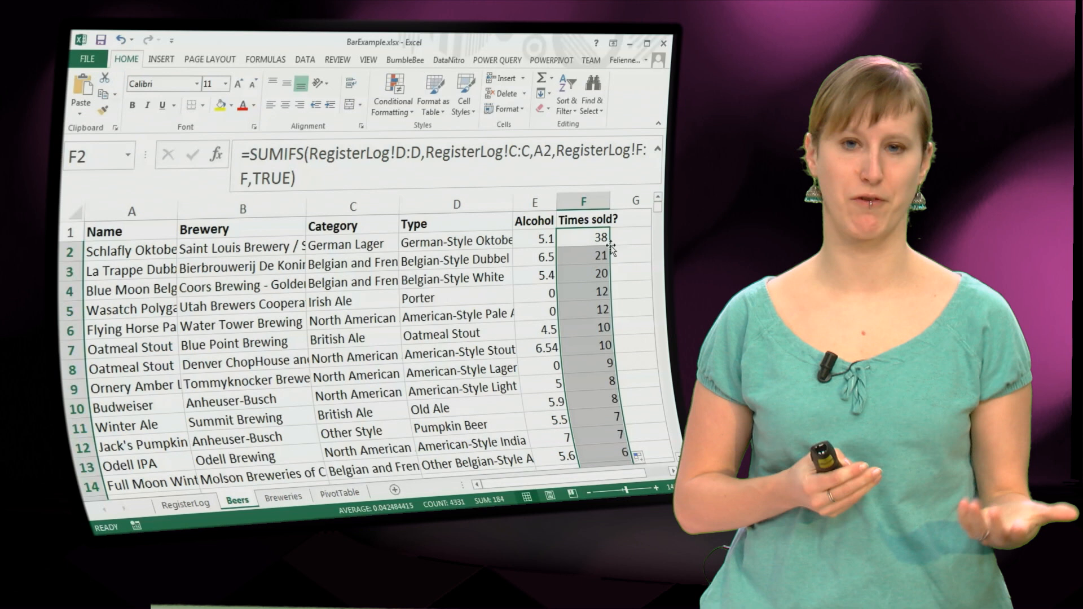
pyautogui.click(583, 238)
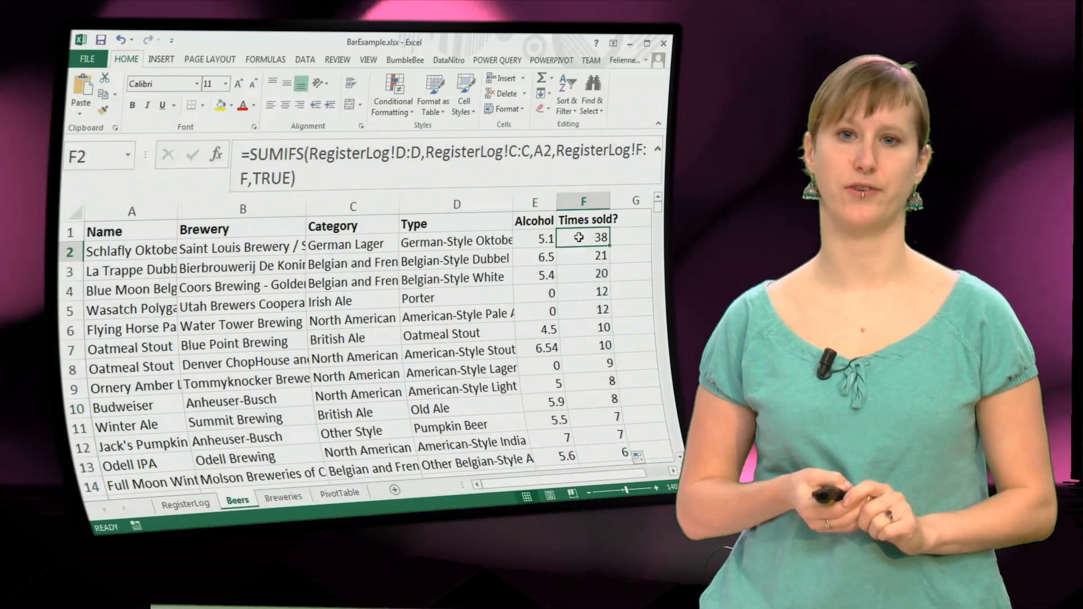